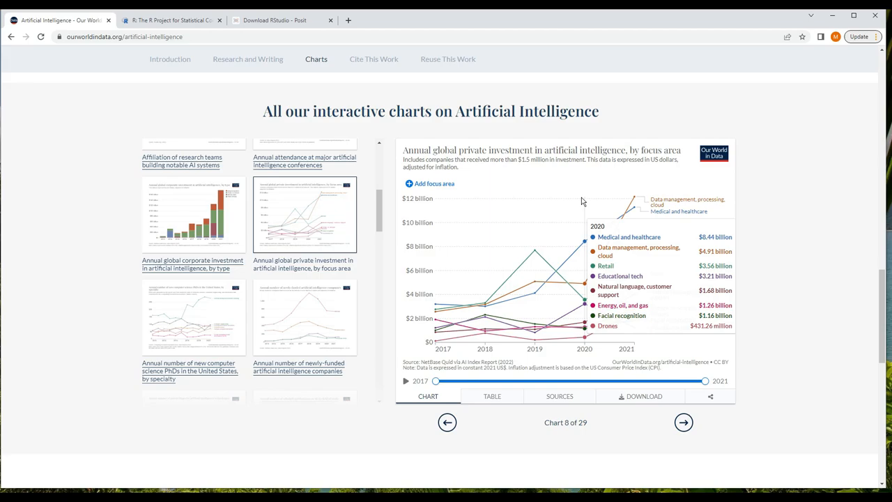
mouse_move(485, 173)
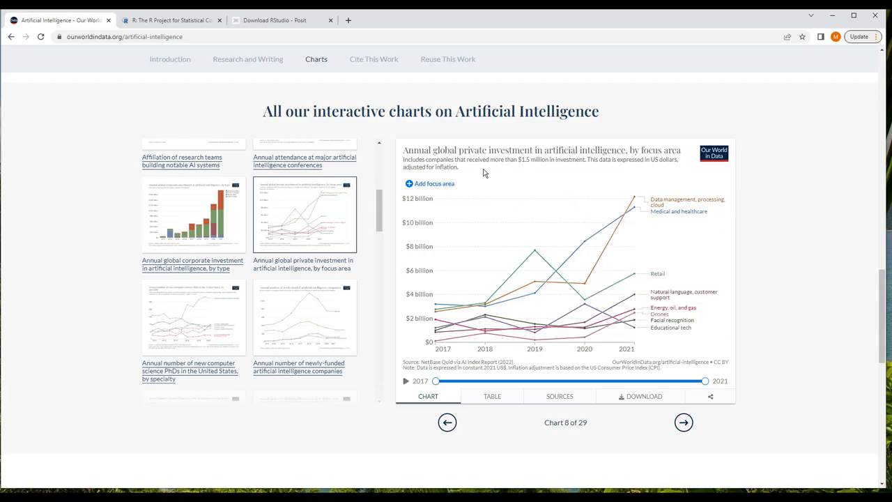
mouse_move(334, 229)
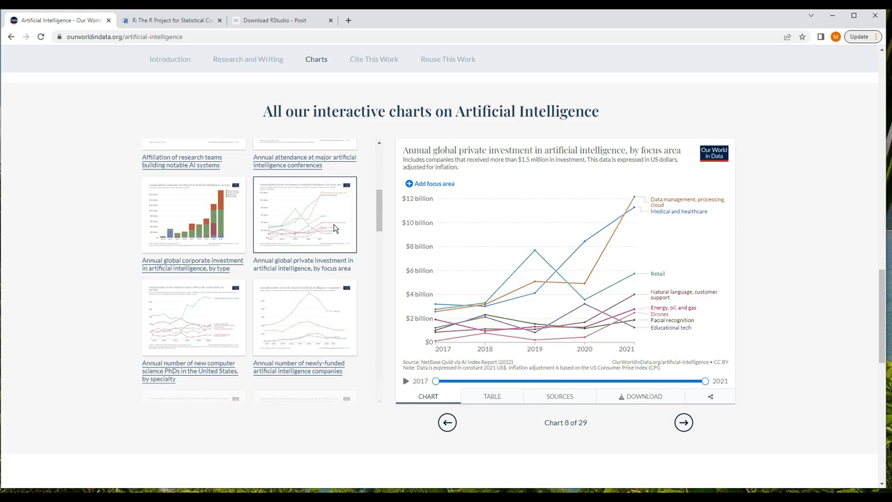
mouse_move(584, 278)
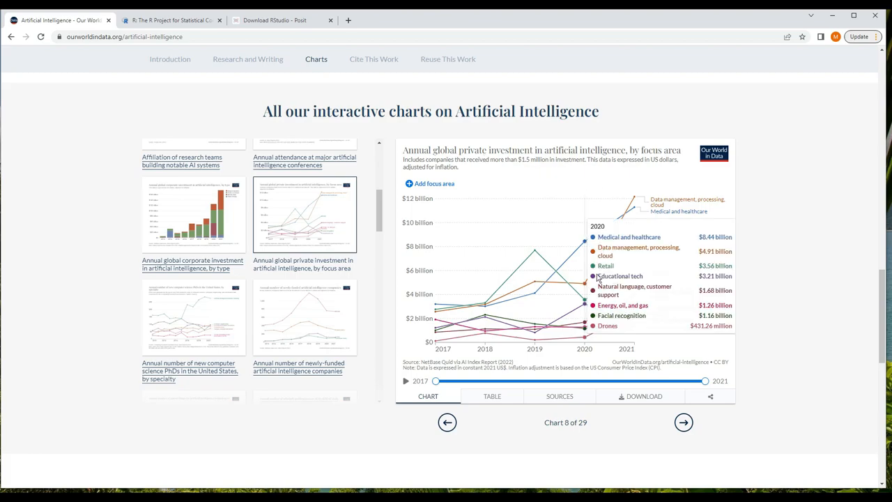
mouse_move(521, 354)
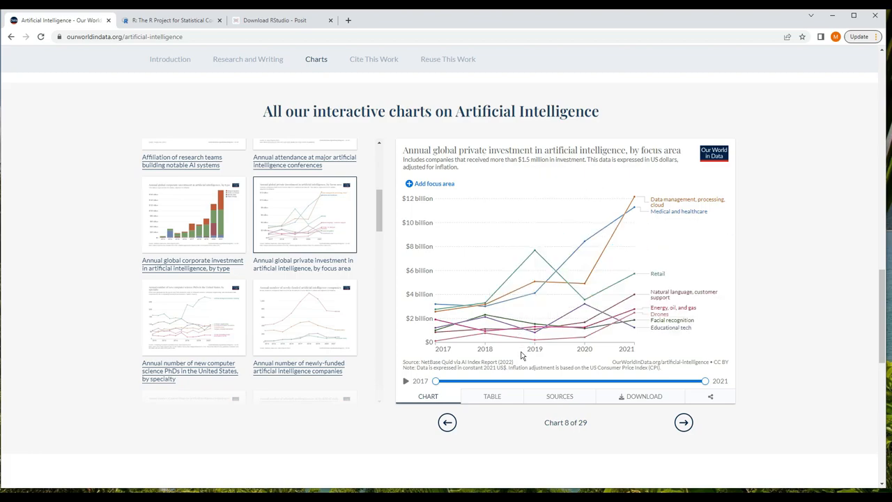
Step: Show the PNG, SVG and full CSV download options for the AI investment chart
click(640, 396)
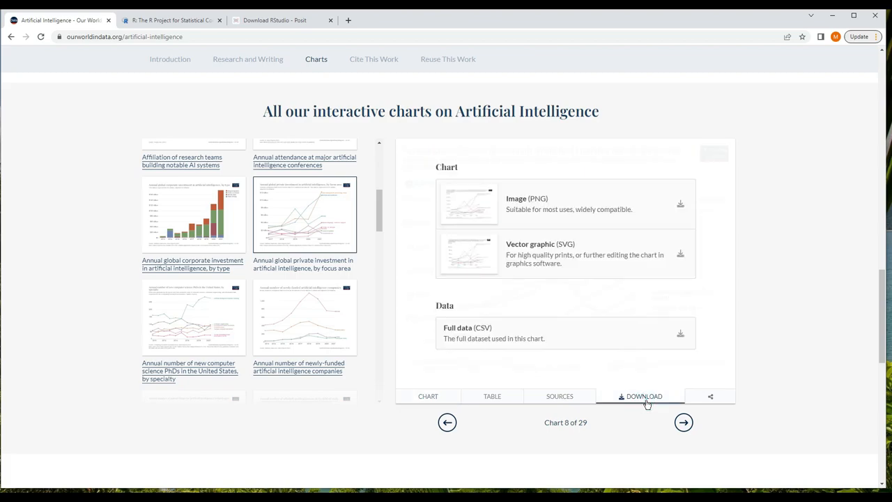
mouse_move(634, 373)
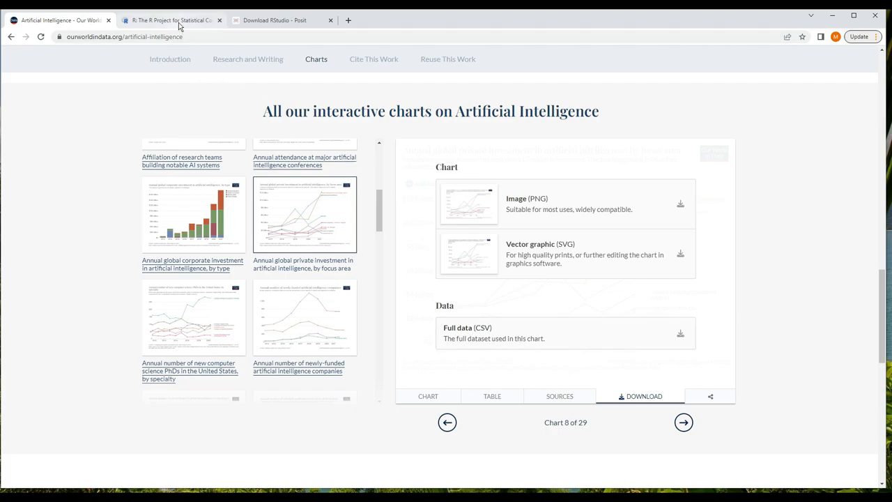
Step: Switch to the 'Download RStudio - Posit' browser tab
click(281, 19)
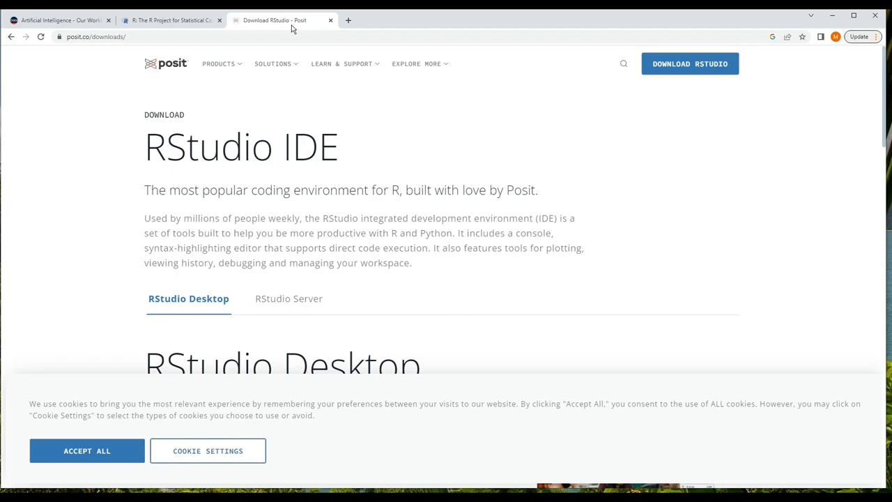
mouse_move(466, 328)
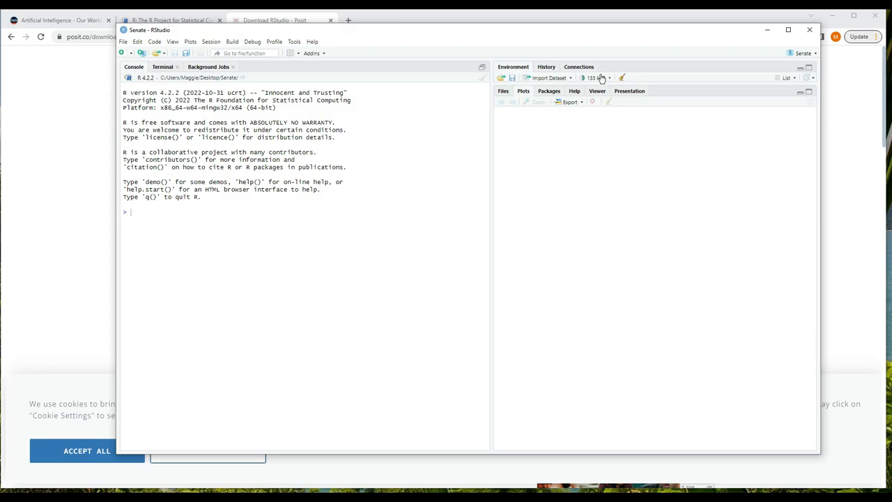
Step: Start a dataset import using Import Dataset > From Text (readr)
click(549, 78)
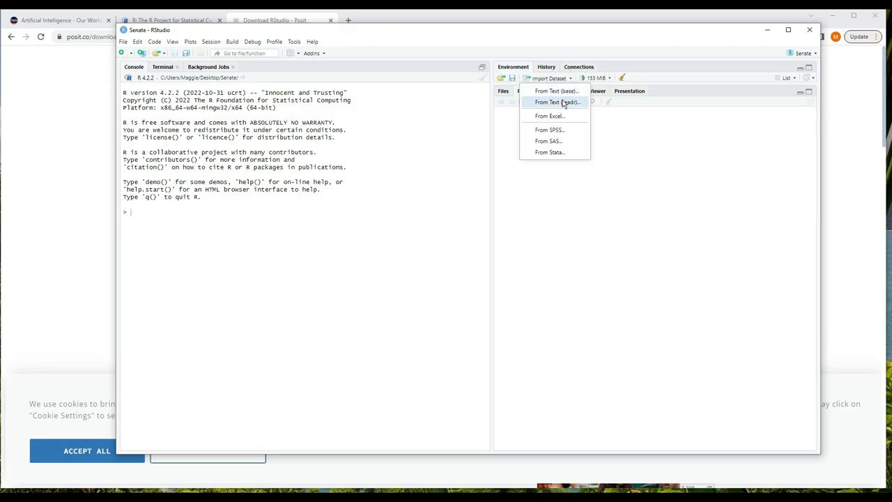
click(556, 101)
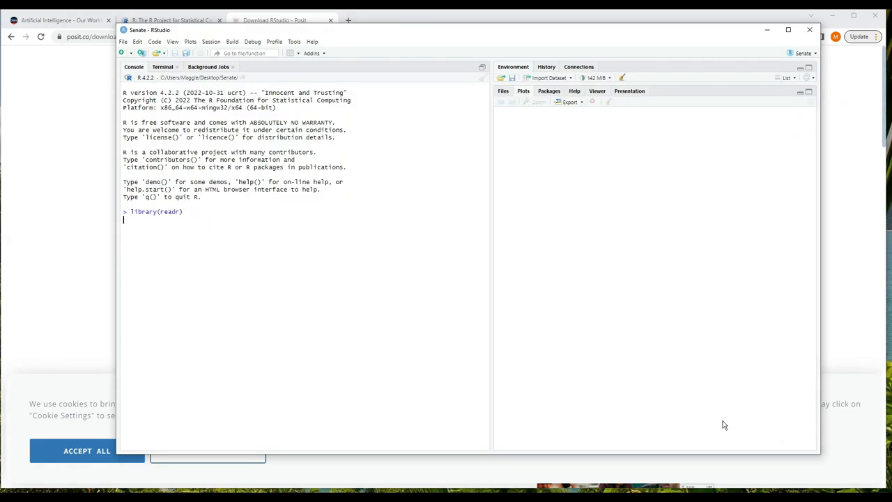
Step: Run the import so the AI investment CSV opens as a 130-entry data table
key(Return)
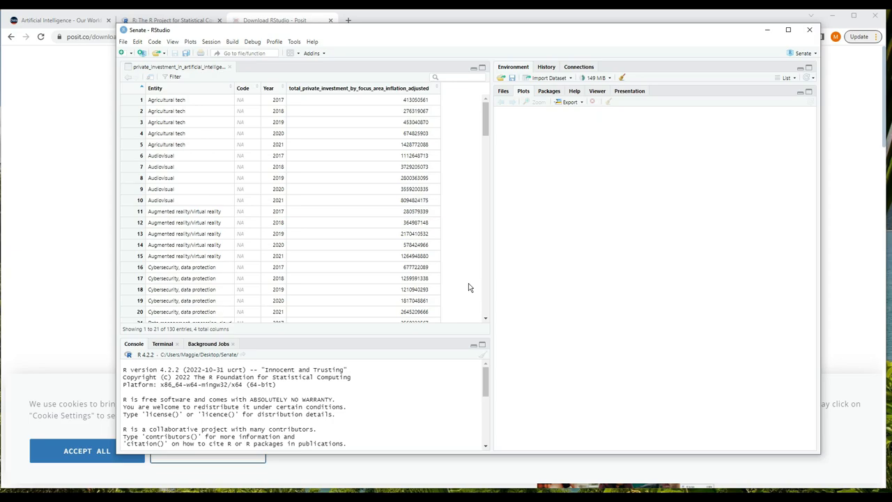
mouse_move(475, 271)
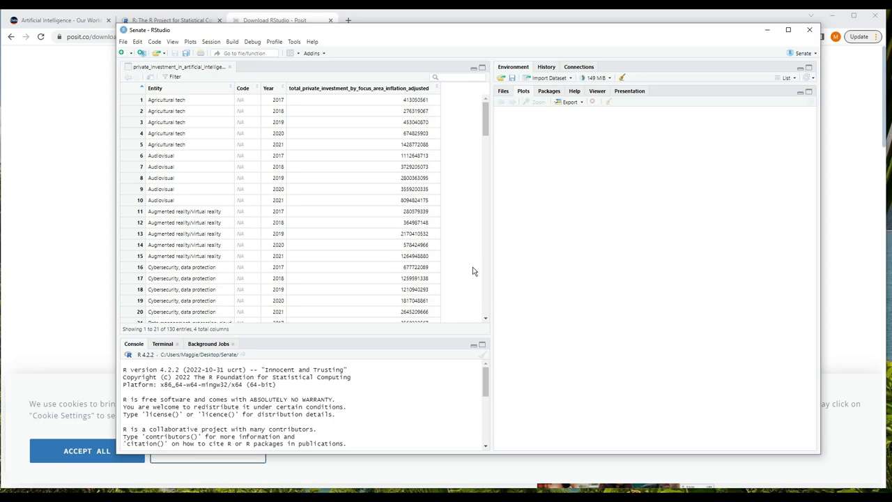
mouse_move(477, 212)
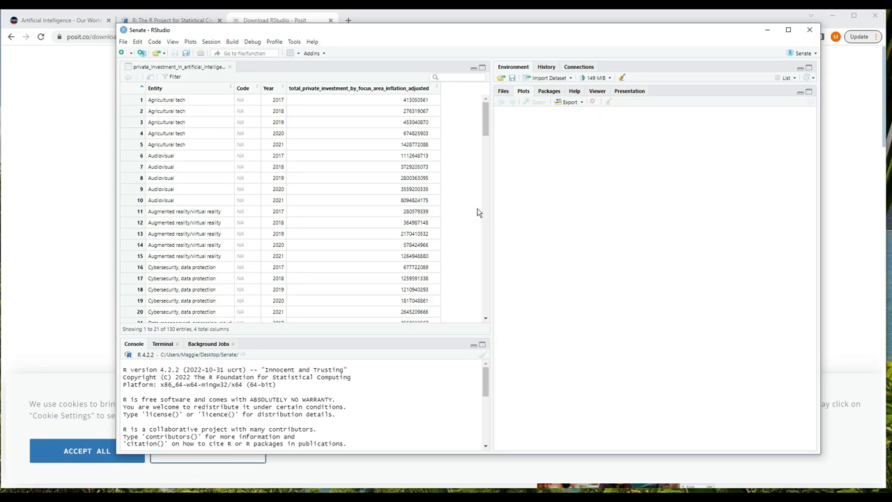
mouse_move(239, 96)
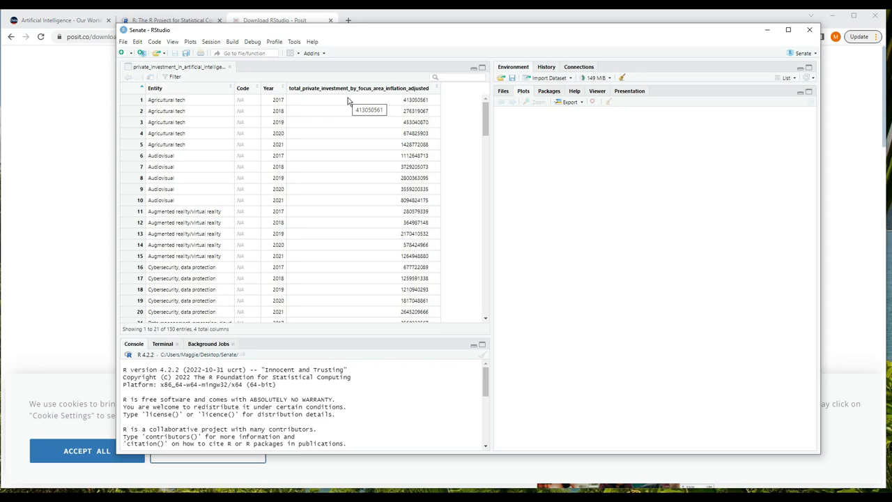
mouse_move(351, 104)
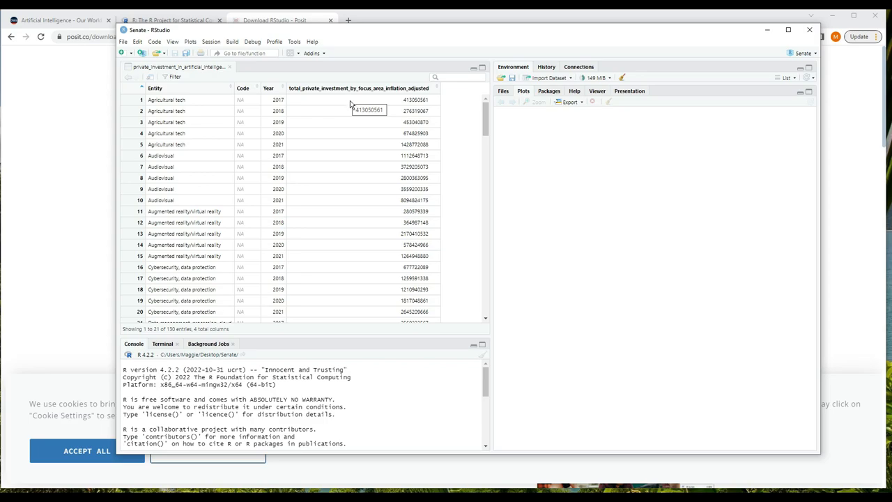
mouse_move(428, 111)
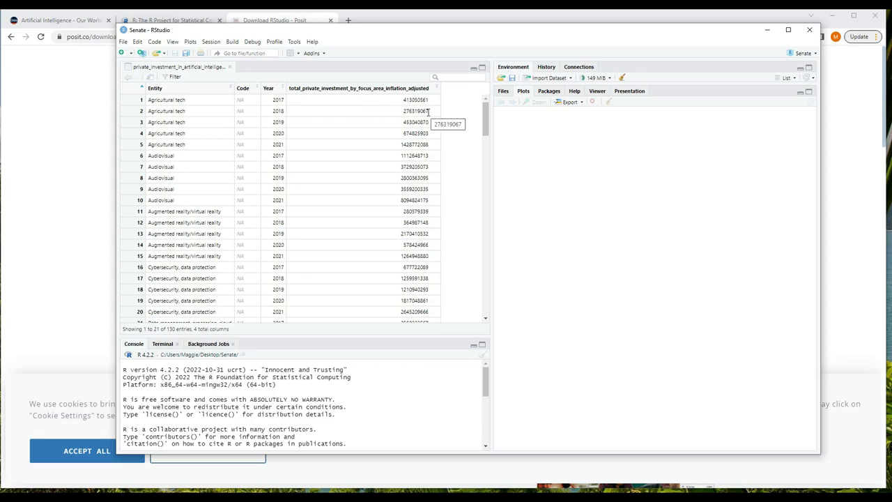
mouse_move(453, 103)
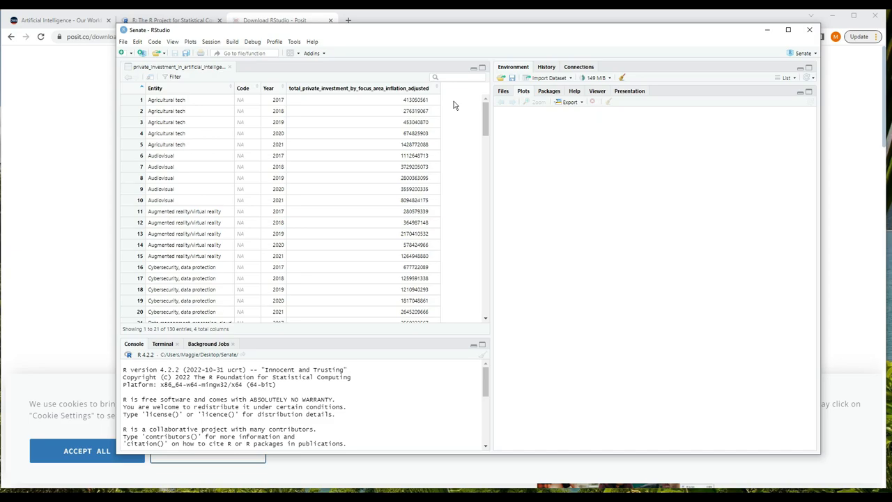
mouse_move(279, 146)
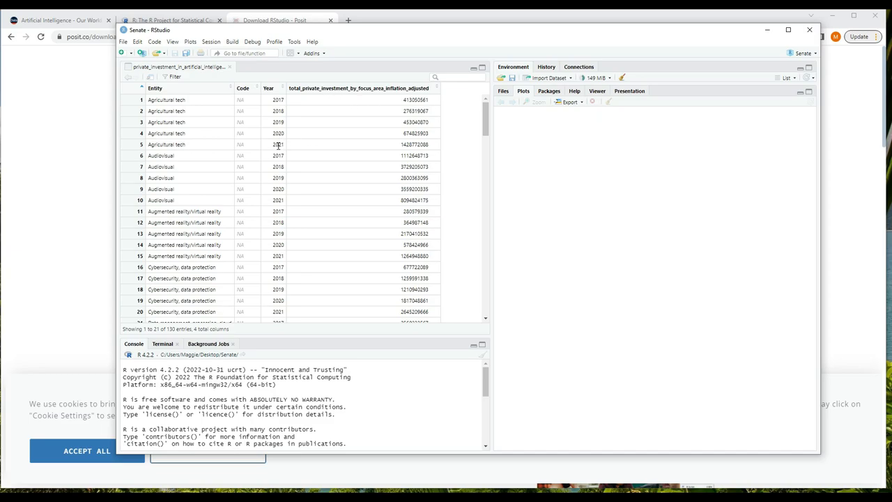
mouse_move(279, 101)
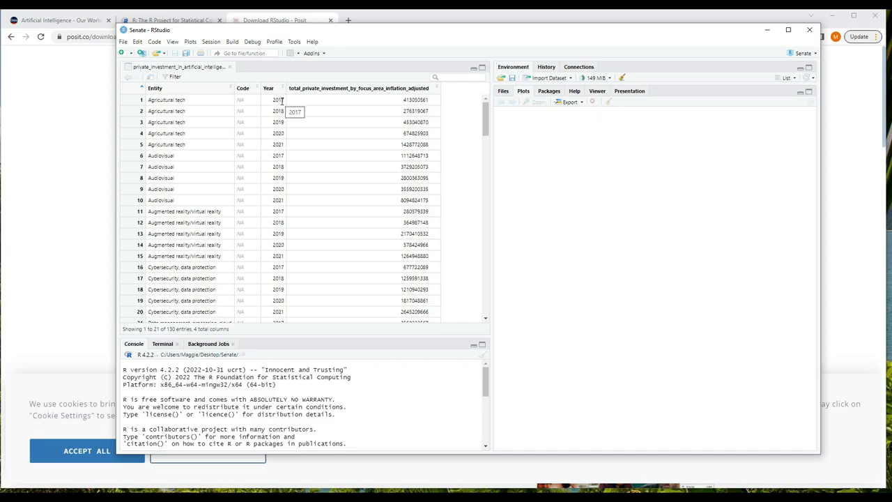
mouse_move(193, 217)
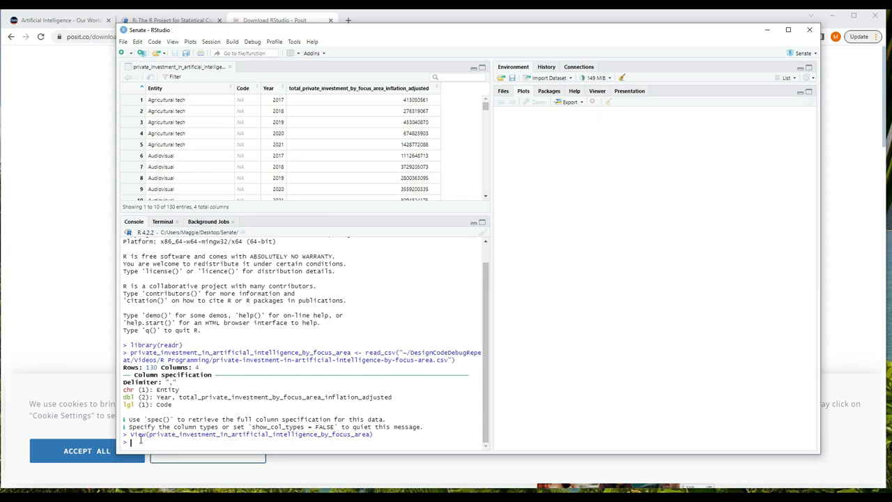
text(agtech_)
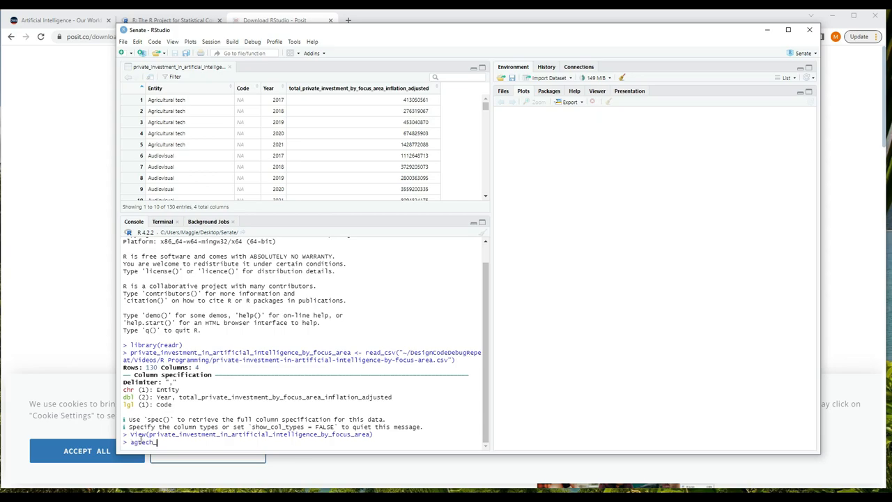
text(2017 <-)
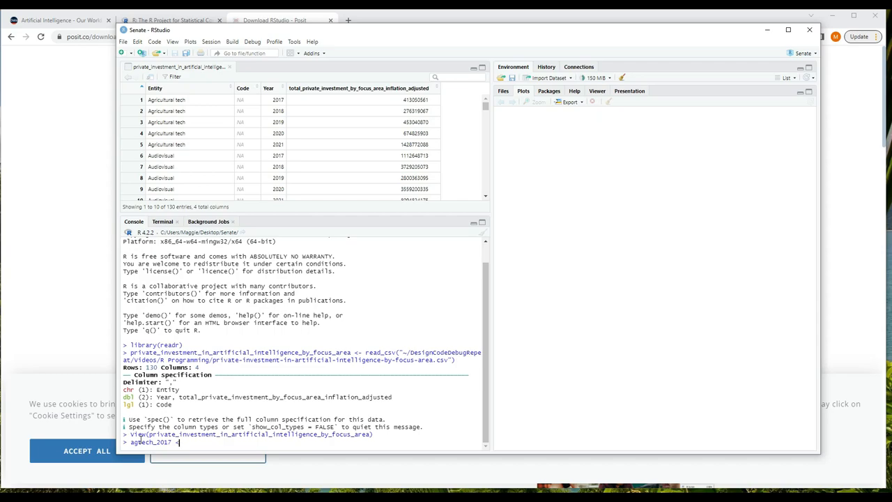
text(<-)
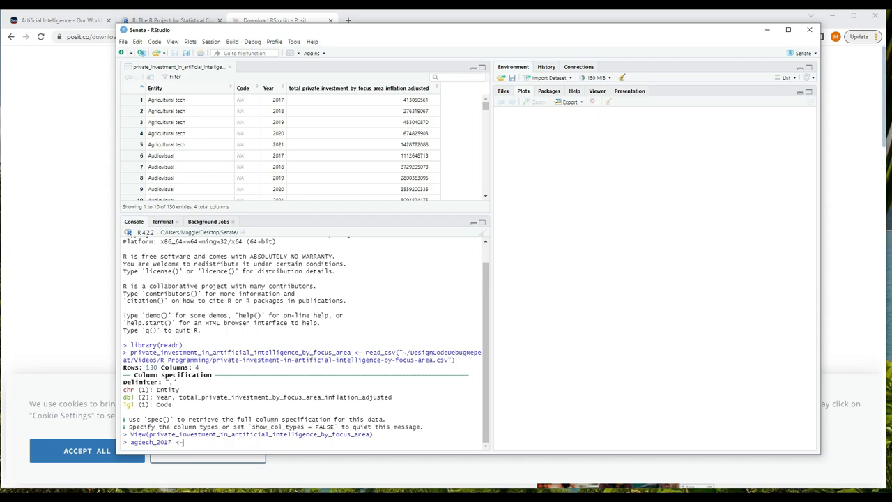
text(413050561)
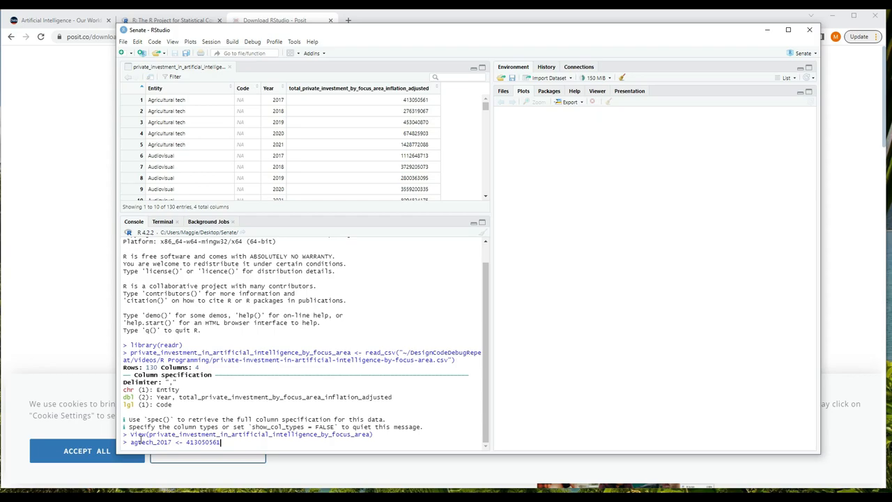
key(Return)
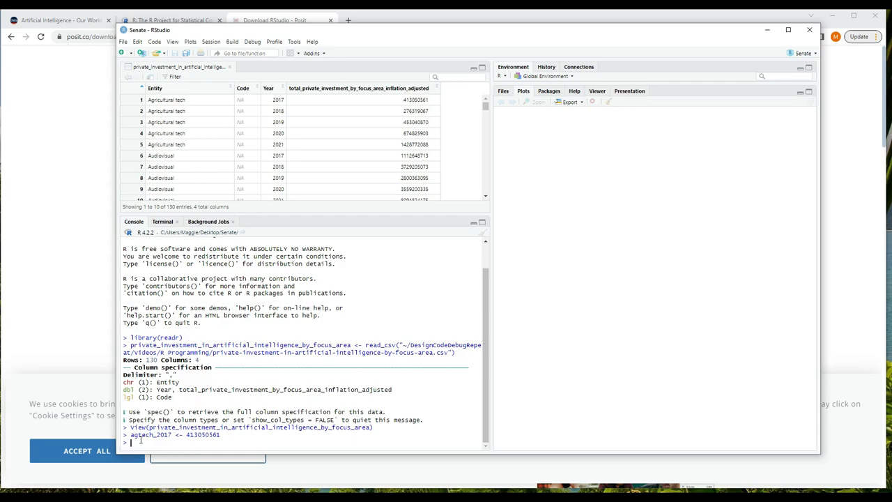
text(agtech_2021 <-)
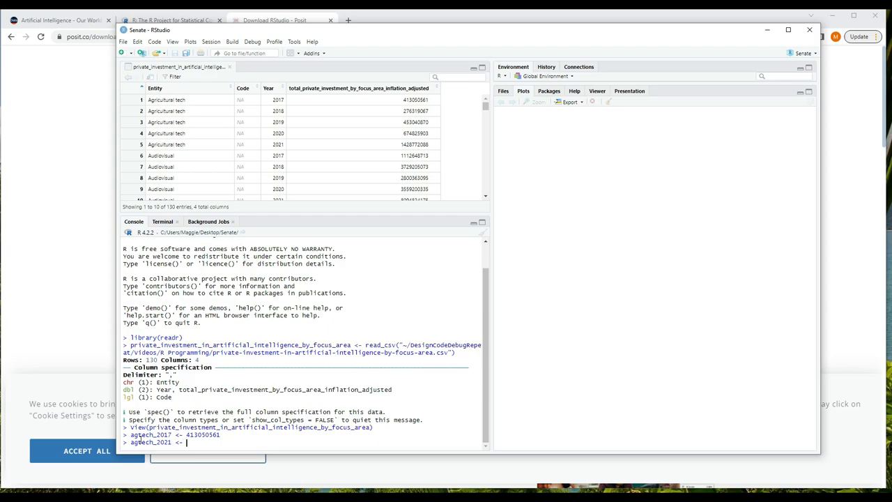
text(14287720)
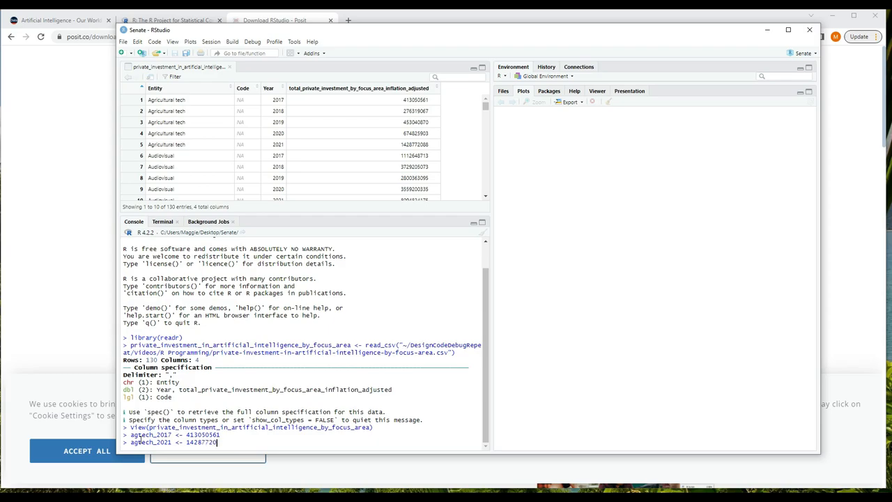
key(Return)
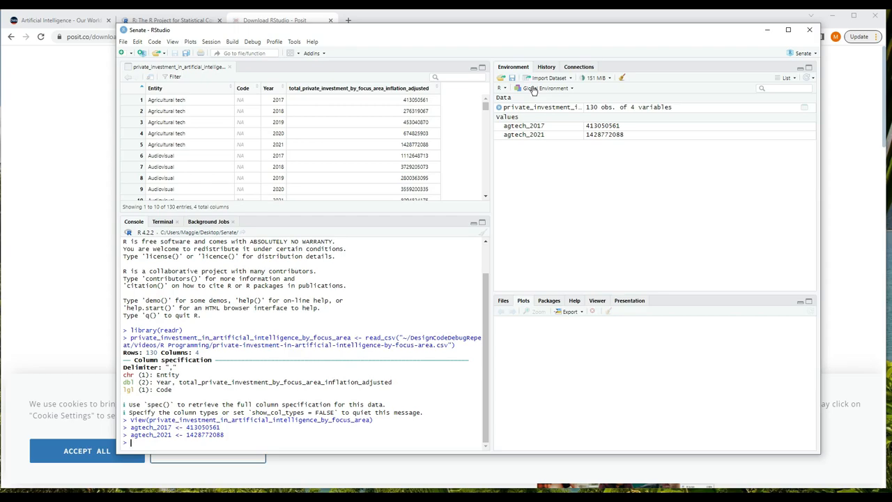
mouse_move(536, 90)
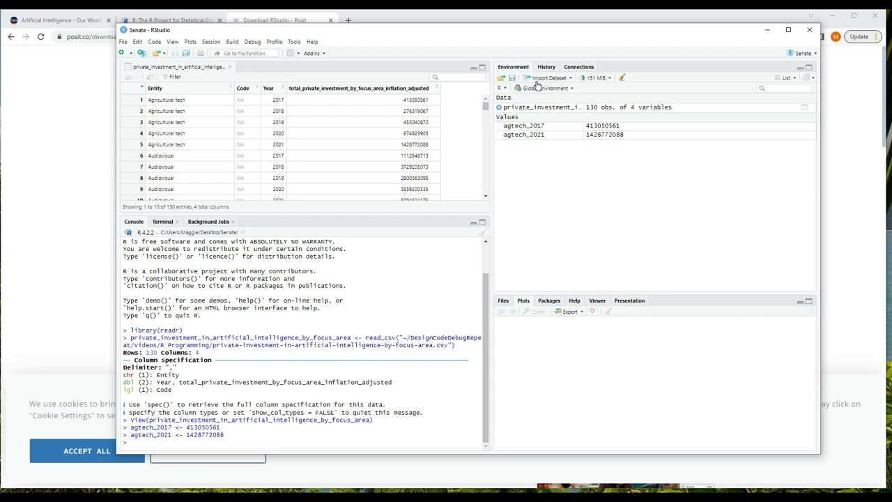
mouse_move(662, 164)
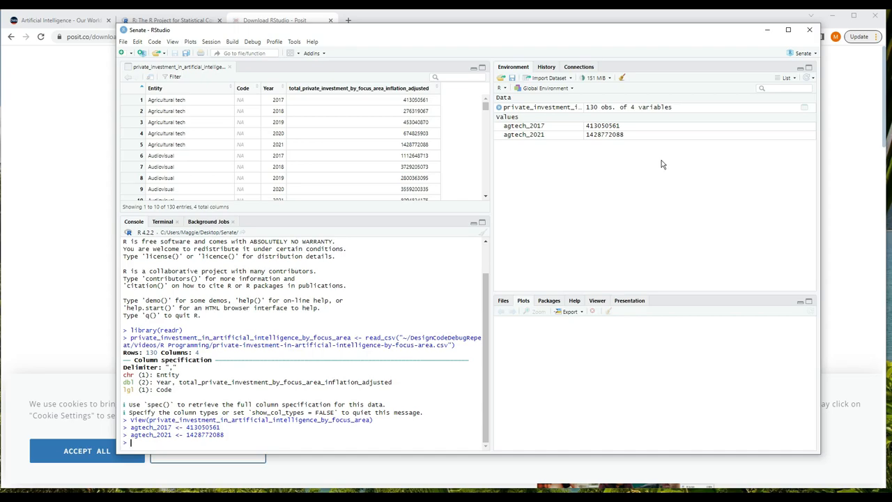
mouse_move(633, 175)
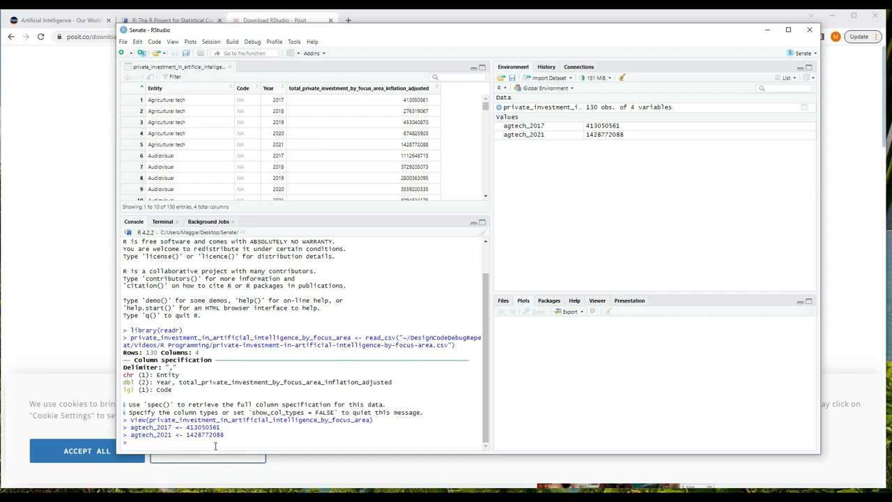
Step: Compute diff <- agtech_2021 - agtech_2017 in the console
text(diff <-)
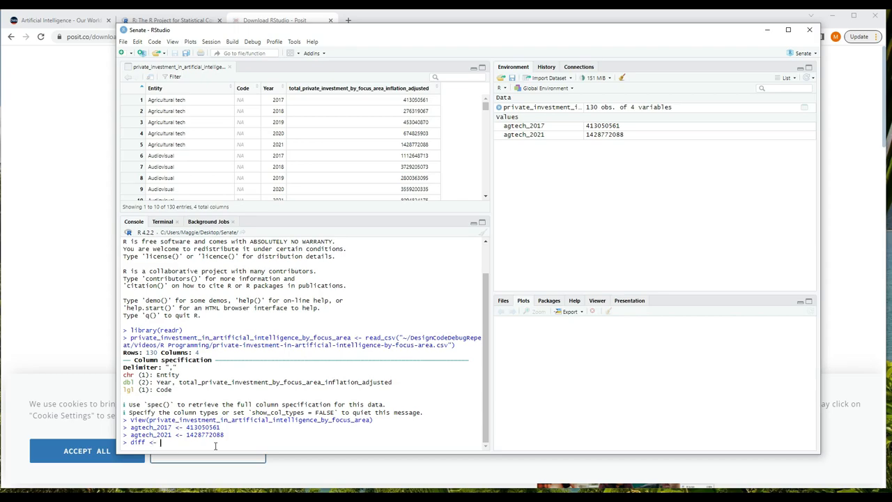
text(agtech_2021 - agtech_2017)
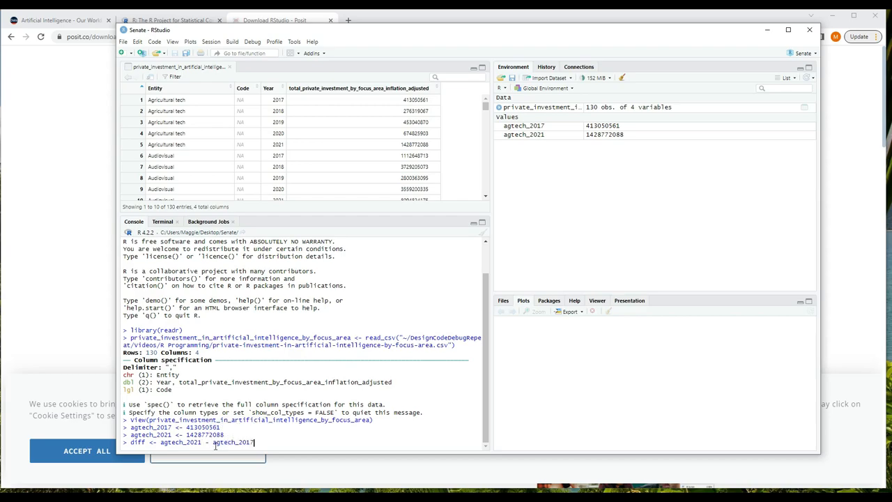
key(Return)
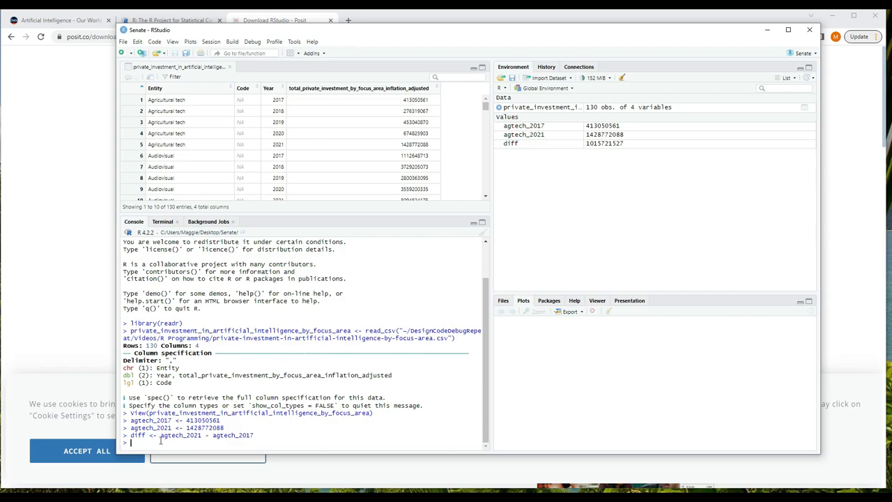
Step: Compute percent_growth <- diff / agtech_2017 * 100 and begin the ai_invest assignment
text(percent_growth <- diff /)
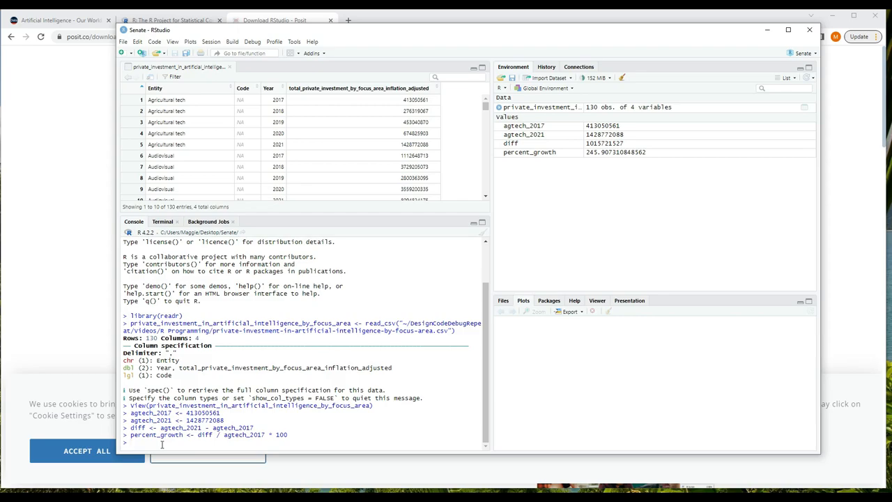
text(agte)
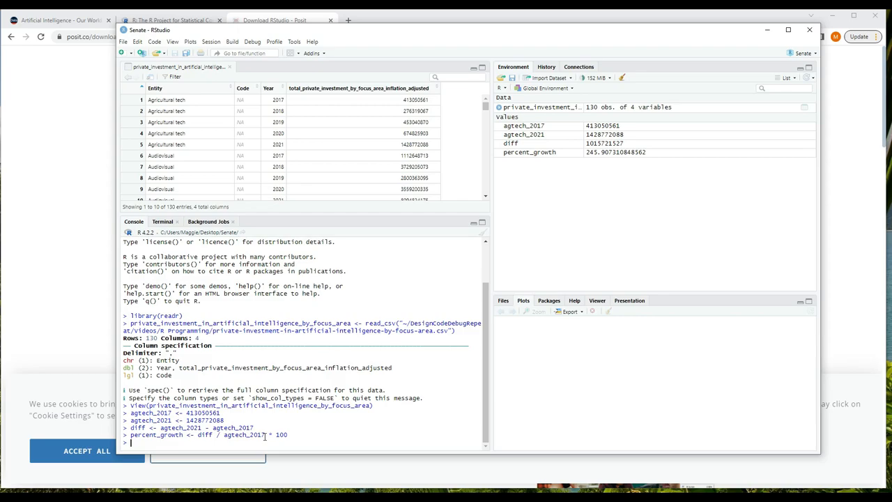
mouse_move(589, 150)
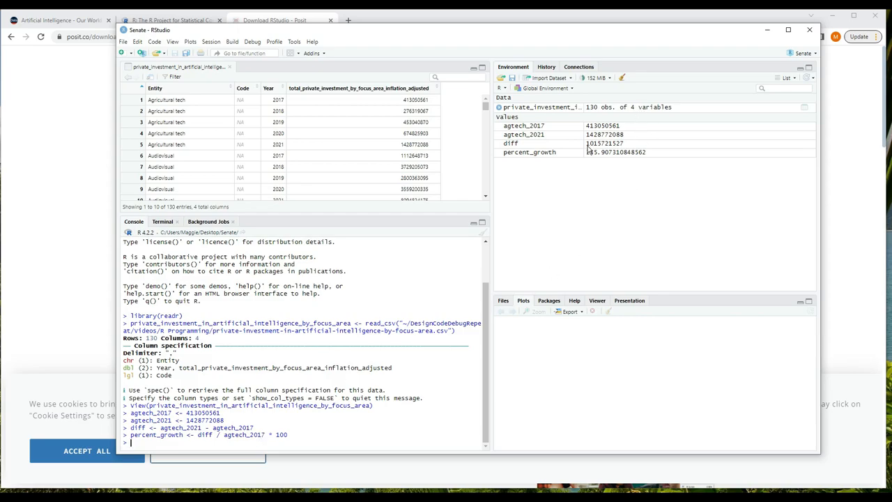
mouse_move(592, 152)
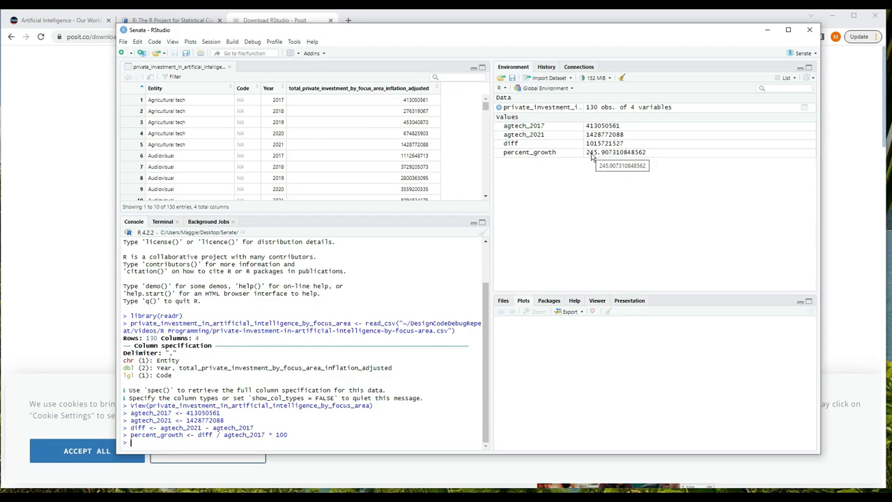
mouse_move(605, 170)
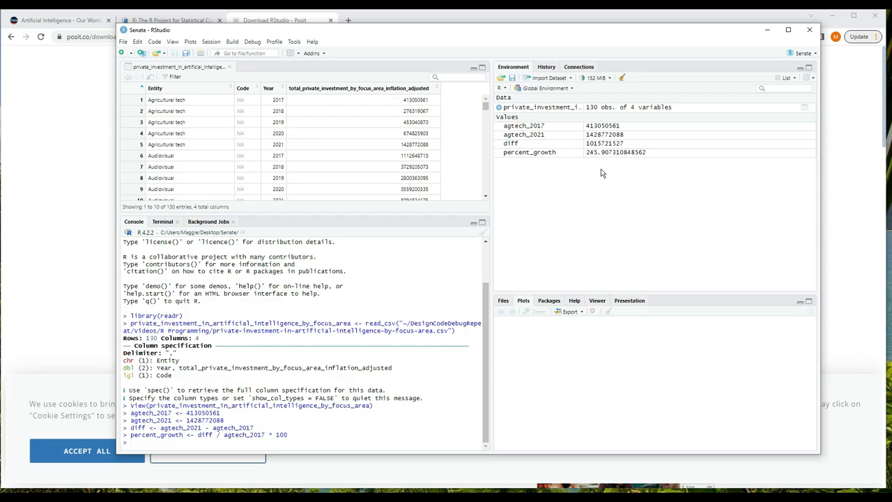
mouse_move(557, 347)
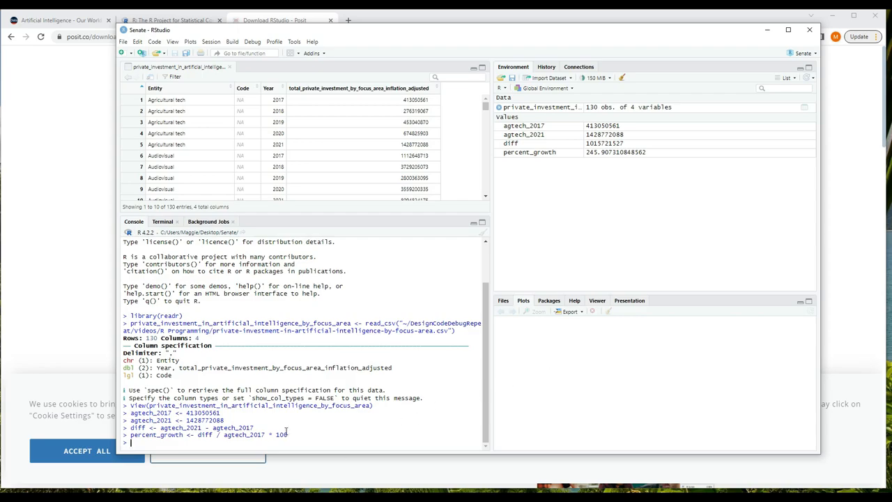
text(ai)
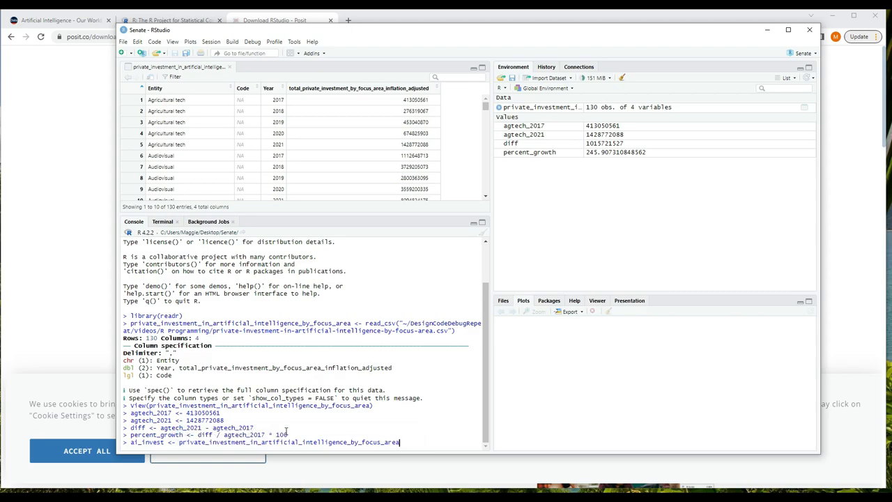
Step: Store the dataset as ai_invest and write ai_2017 <- ai_invest[ai_invest$year == 2017,]$
key(Return)
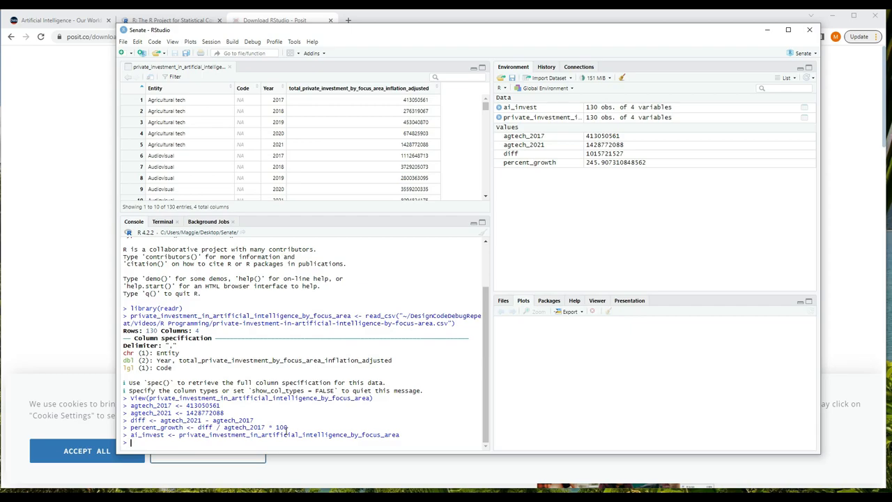
text(ai_2017 <-)
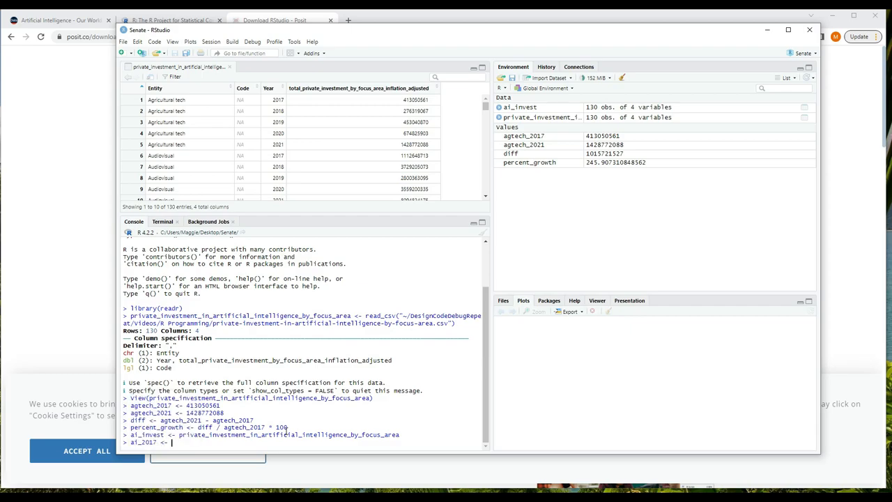
text(ai_invest)
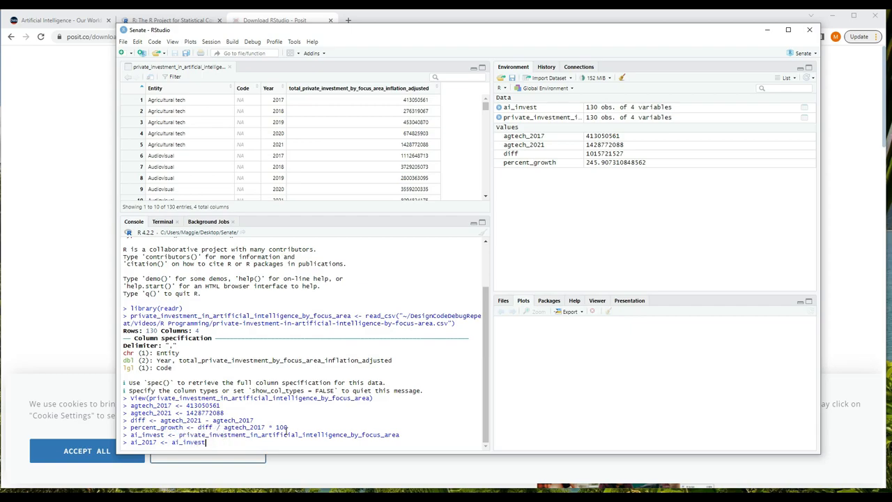
text([ai])
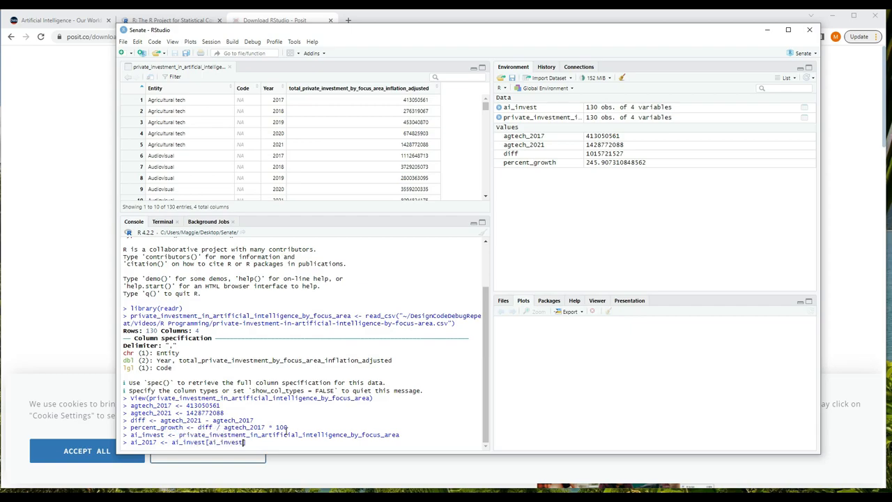
text($year)
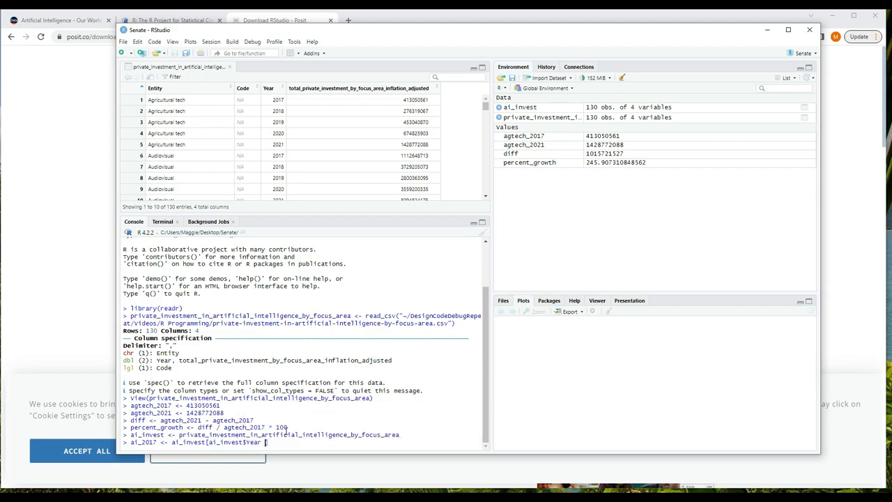
text(==)
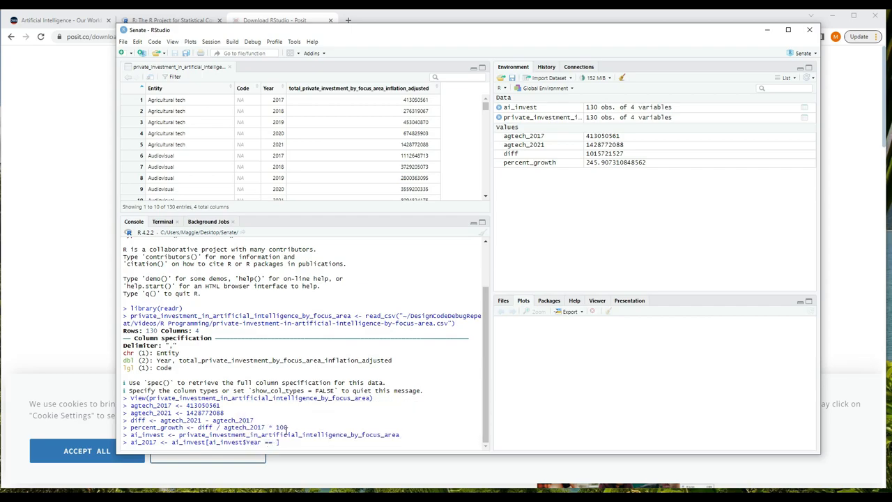
text(2017])
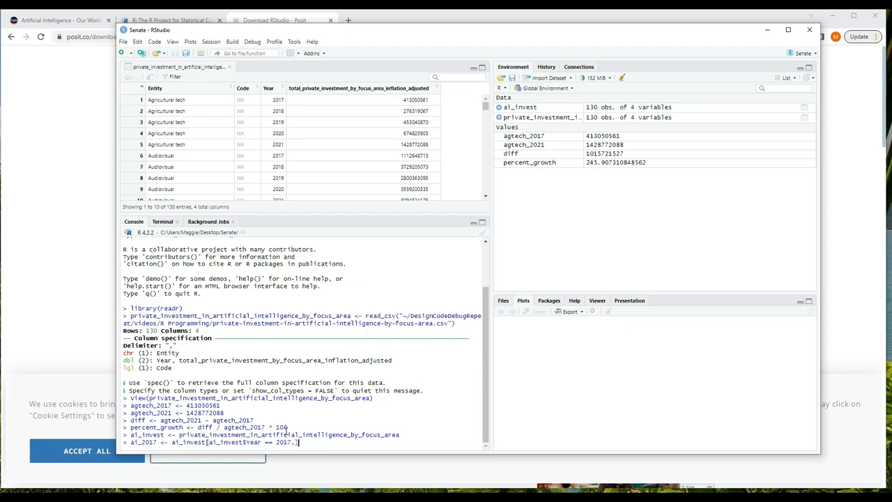
text($t)
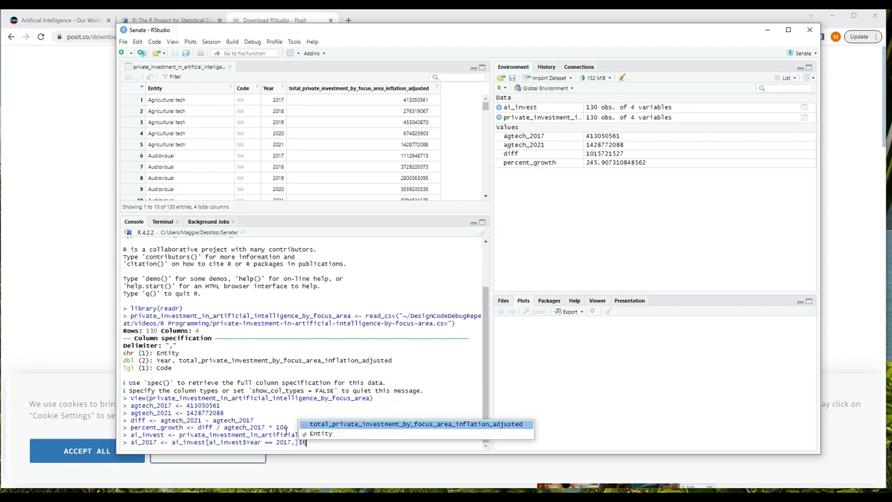
Step: Create ai_2017 and ai_2021 as the total investment columns of the 2017 and 2021 rows
key(Return)
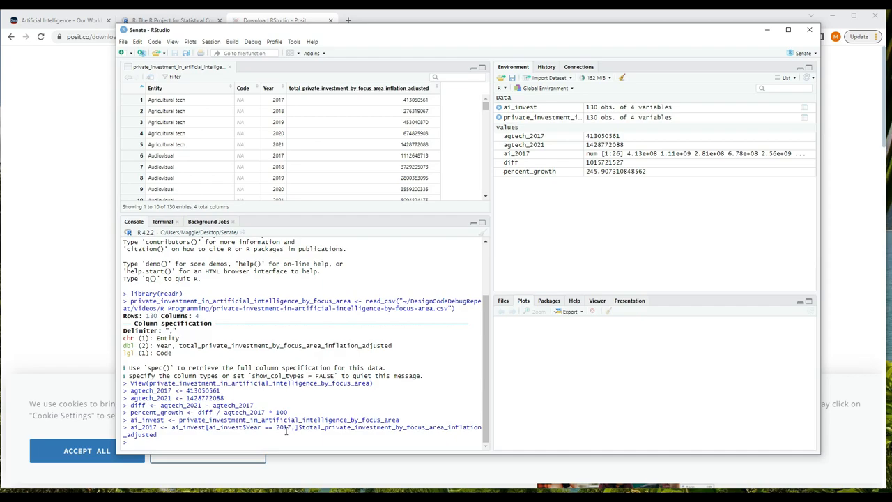
text(ai_2021 <-)
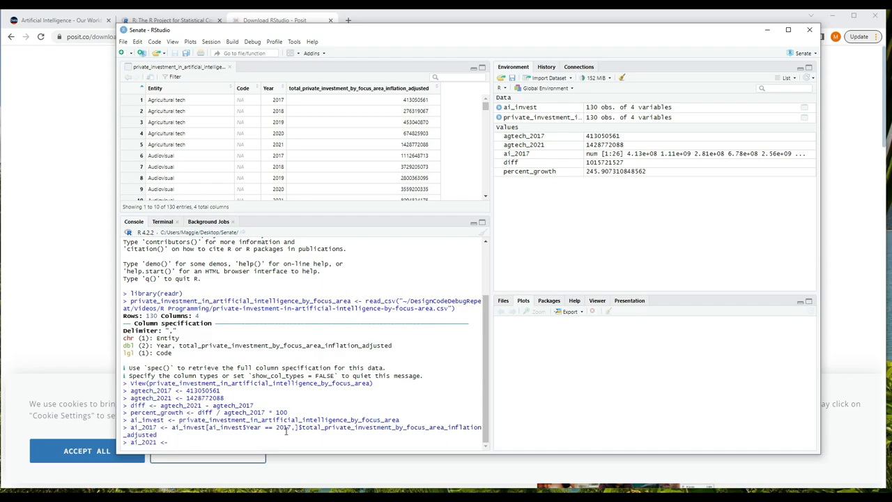
text(ai_invest)
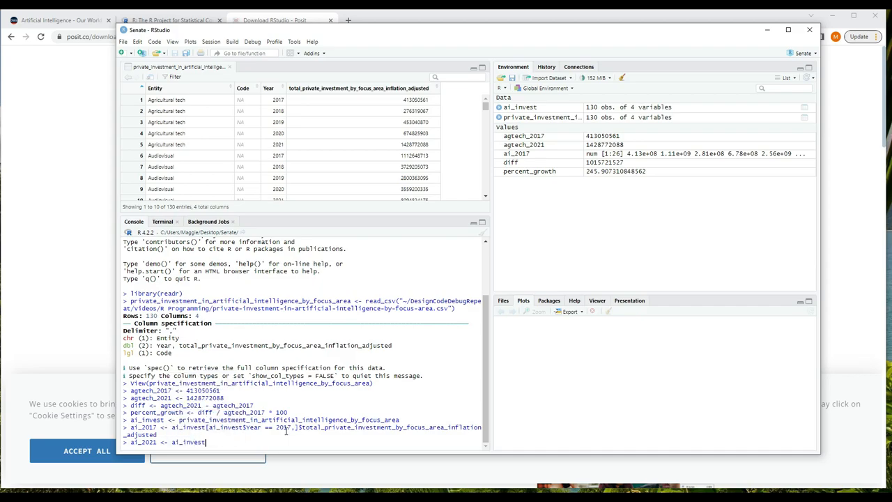
text([ai_invest)
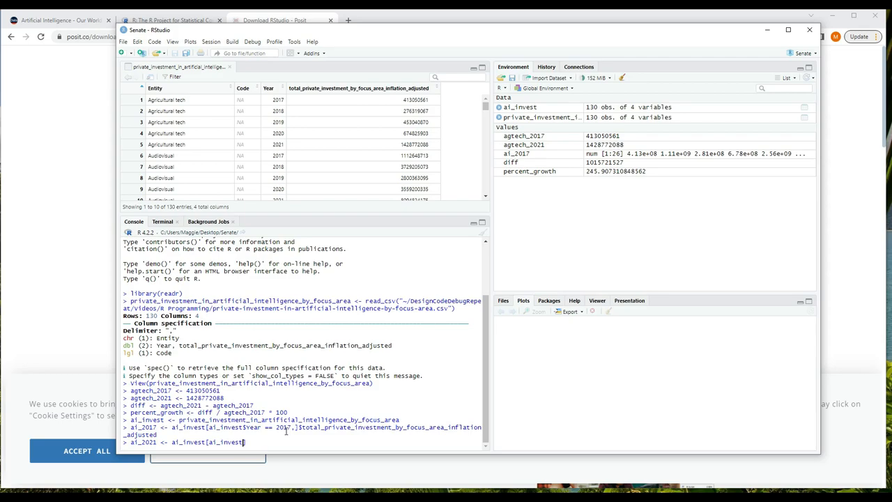
text($year ==)
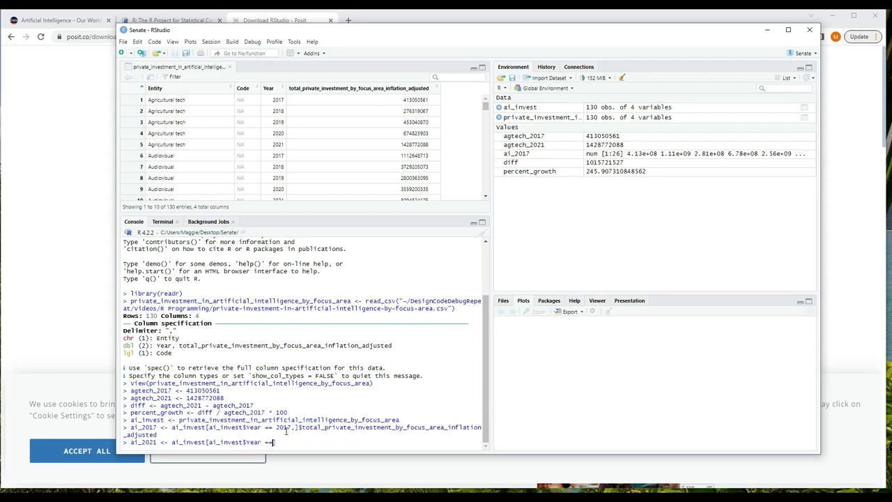
text(2021)
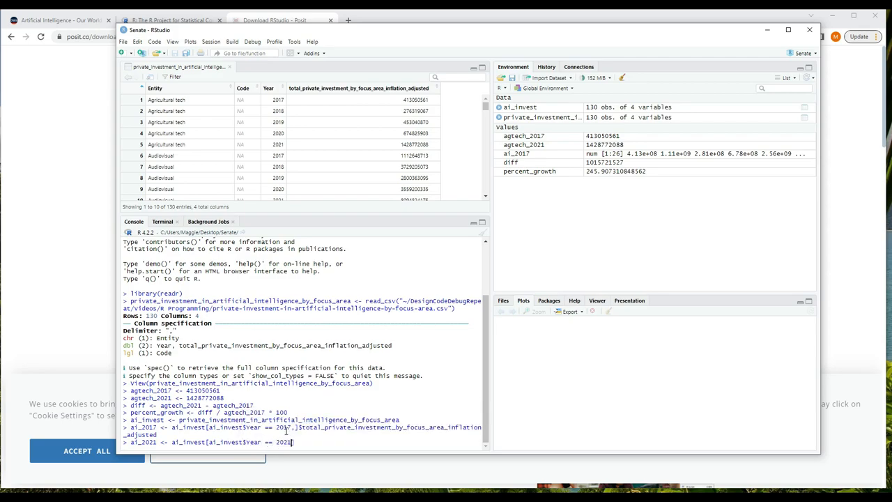
text(,])
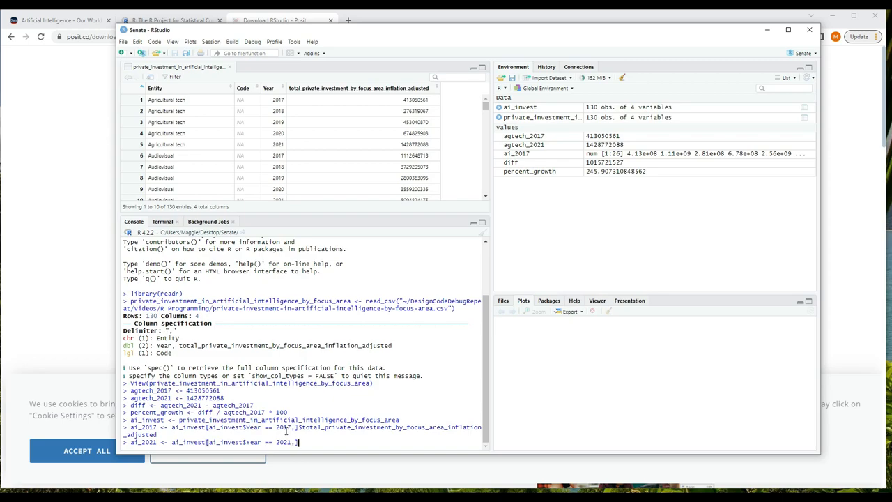
text($)
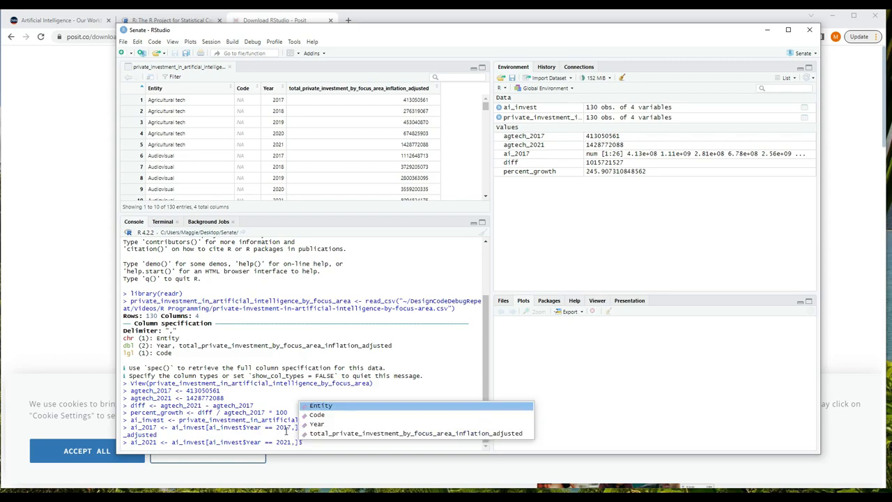
click(416, 433)
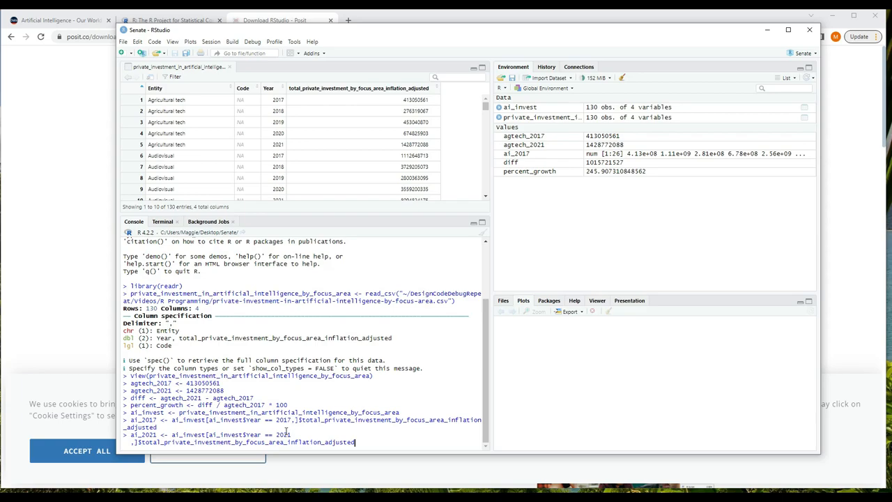
key(Return)
text(ai_2017)
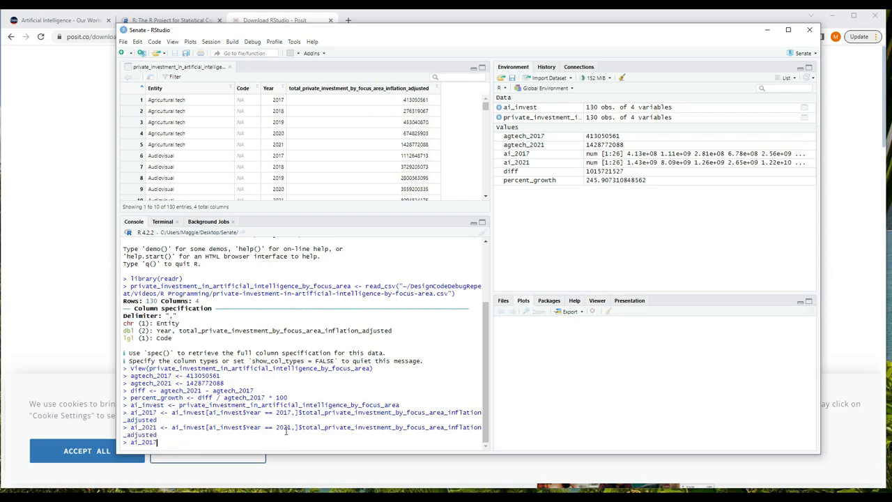
Step: Print ai_2021 and ai_2017, each listing 26 investment values
key(Return)
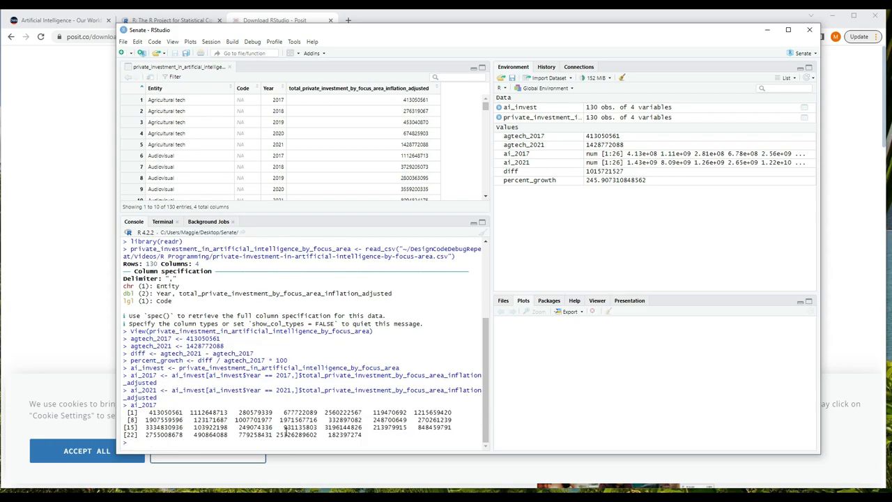
mouse_move(352, 139)
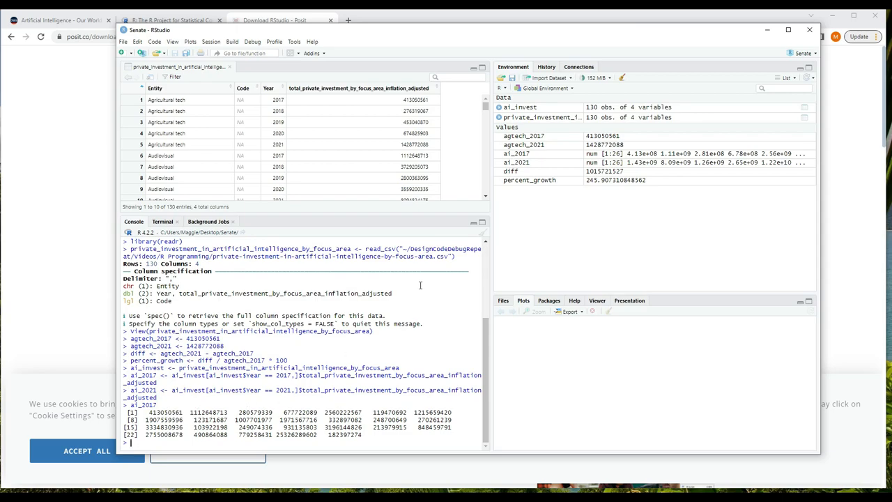
scroll(down, 3)
text(agtech_2017)
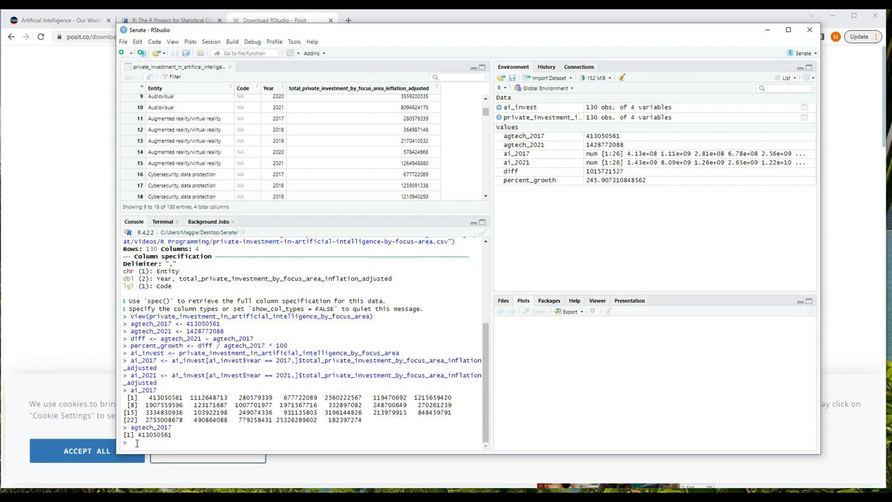
text(ai_2021)
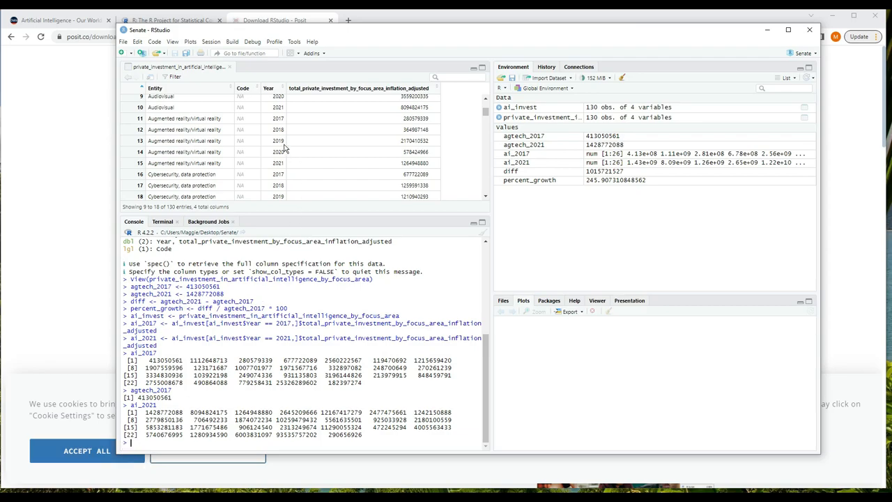
mouse_move(617, 162)
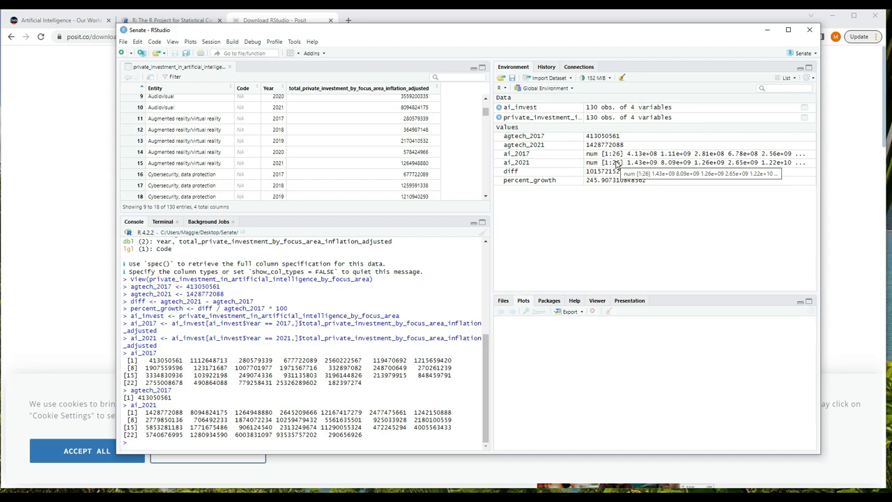
mouse_move(583, 226)
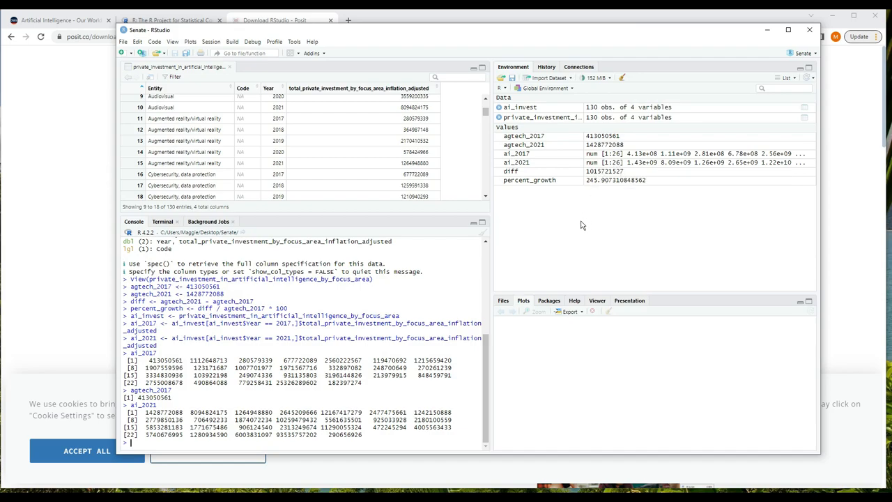
mouse_move(579, 229)
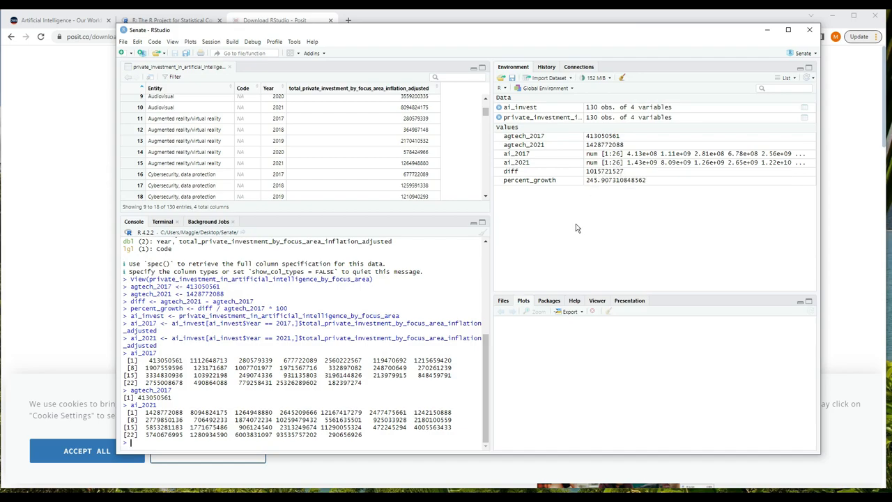
mouse_move(572, 240)
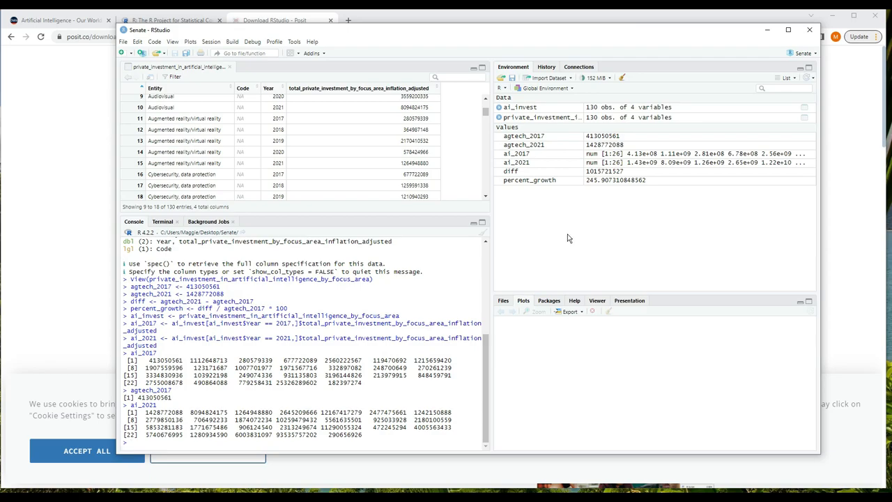
mouse_move(546, 253)
text(ai_2021)
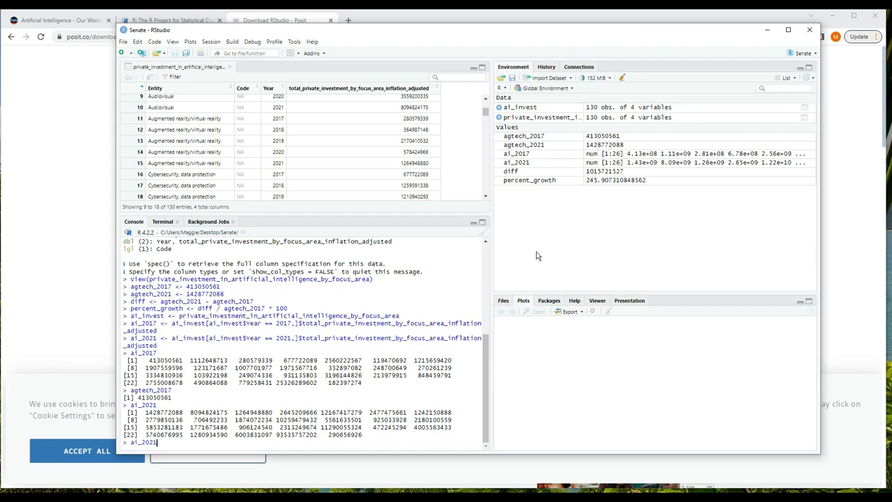
Step: Compute growth_ai <- (ai_2021 - ai_2017) / ai_2017 * 100 for all 26 focus areas
text(agtech_2017 * 100)
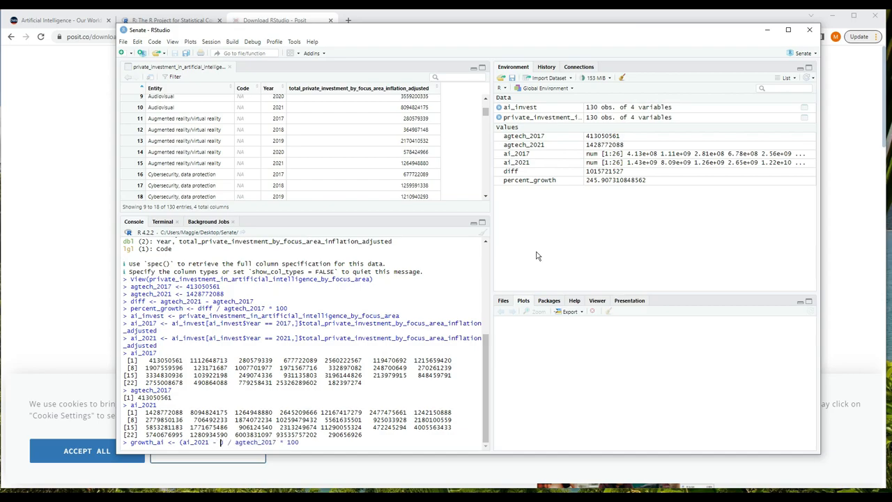
text(ai_2017))
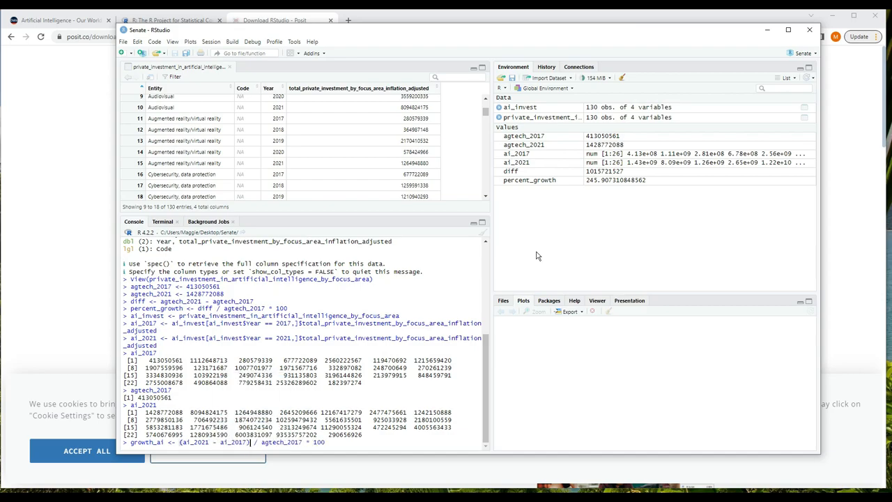
mouse_move(597, 220)
text(i)
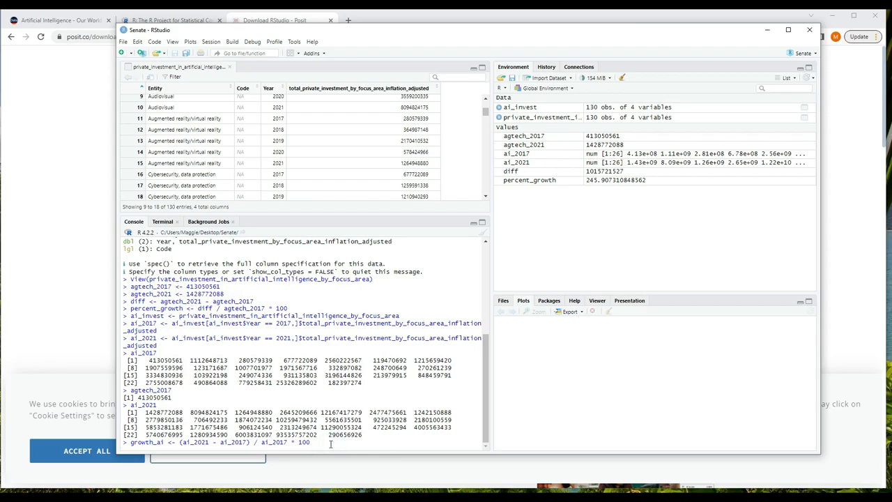
key(Return)
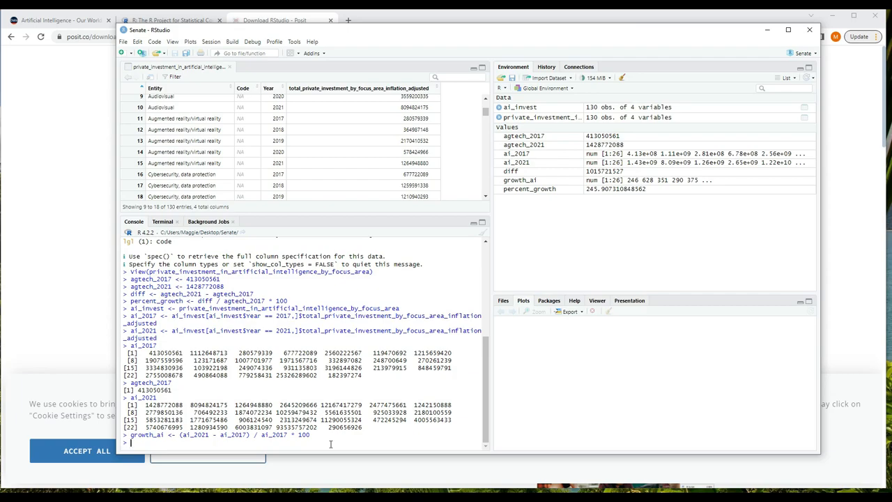
Step: Print growth_ai's 26 percent-growth values, then start entering ?seq
text(growth_ai)
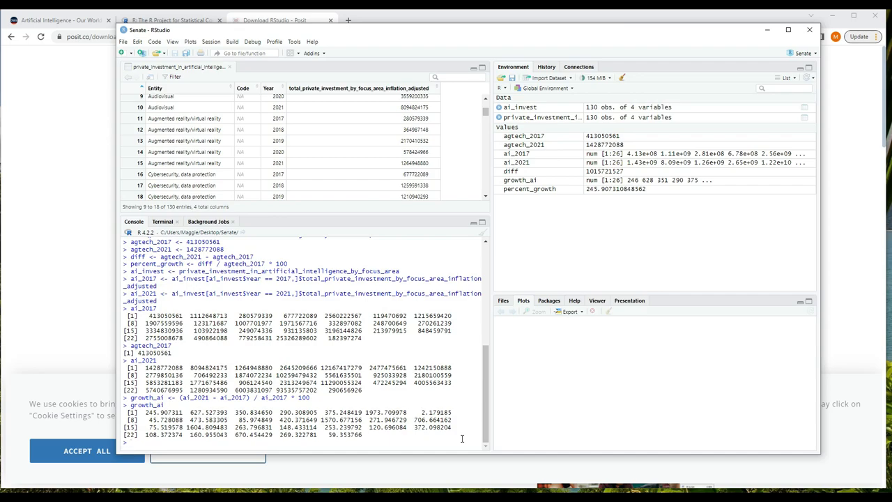
text(?seq)
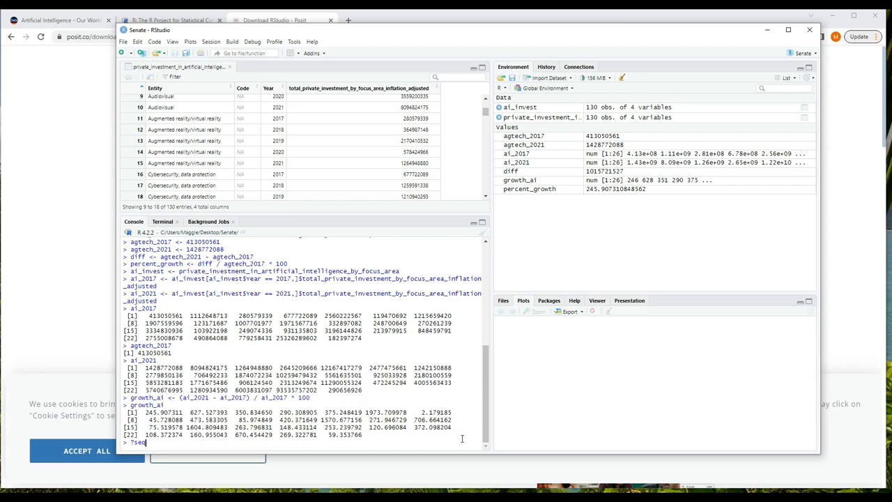
Step: Show the seq (Sequence Generation) help via ?seq and help(seq), reading down toward Examples
key(Return)
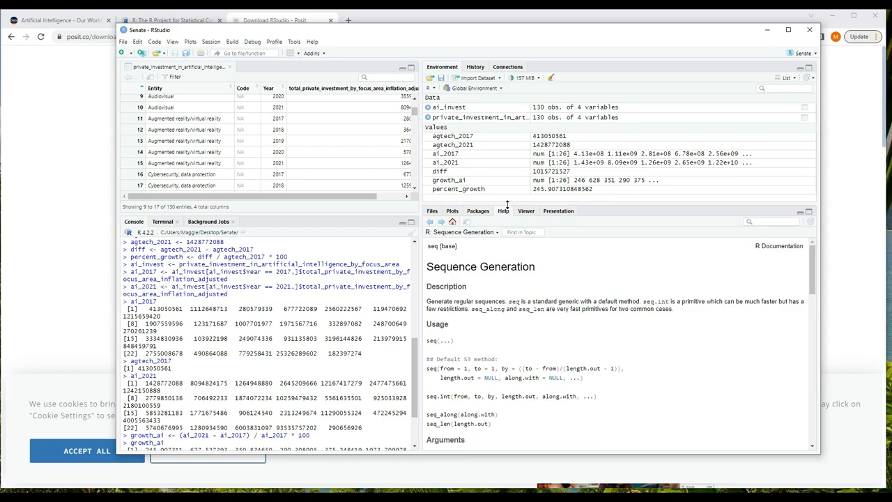
mouse_move(459, 267)
text(help(seq))
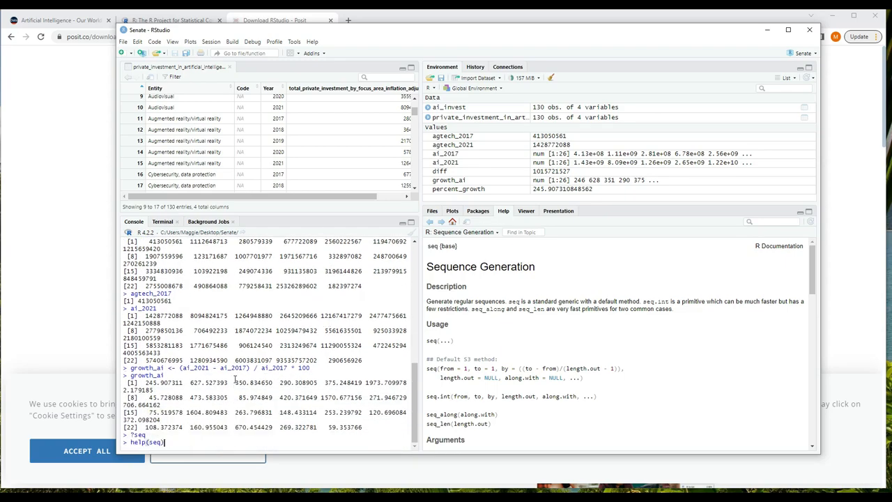
key(Return)
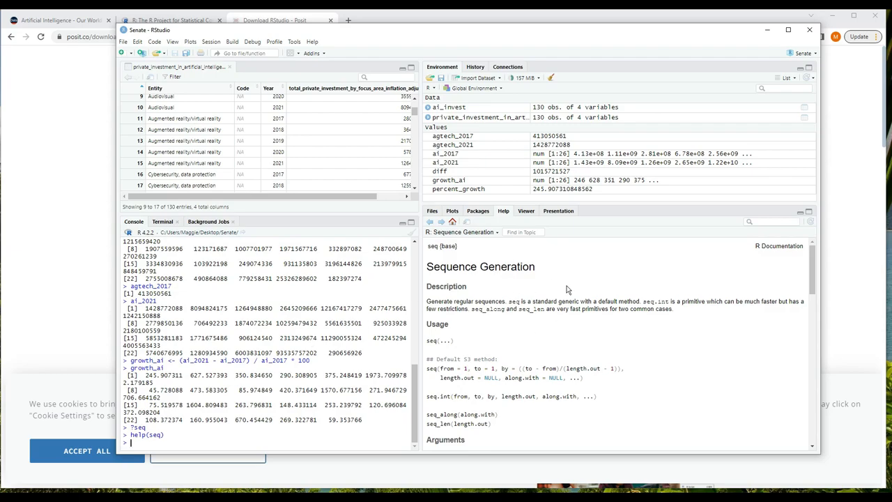
mouse_move(568, 318)
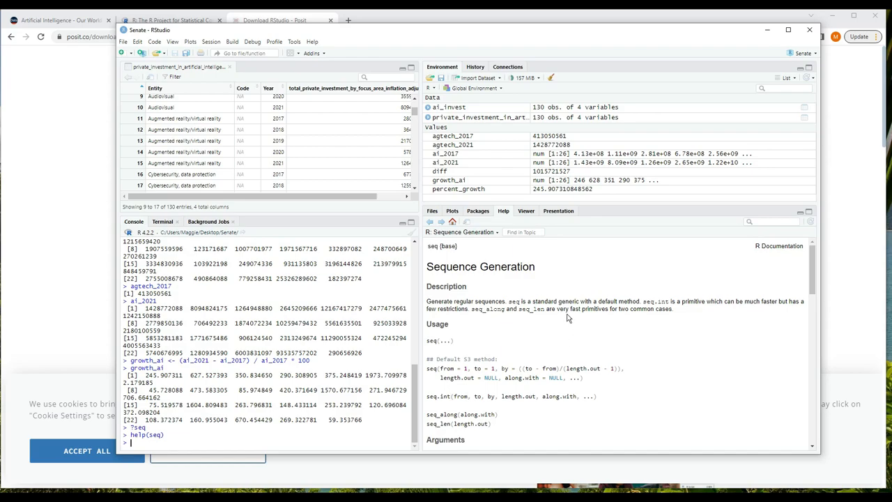
scroll(down, 3)
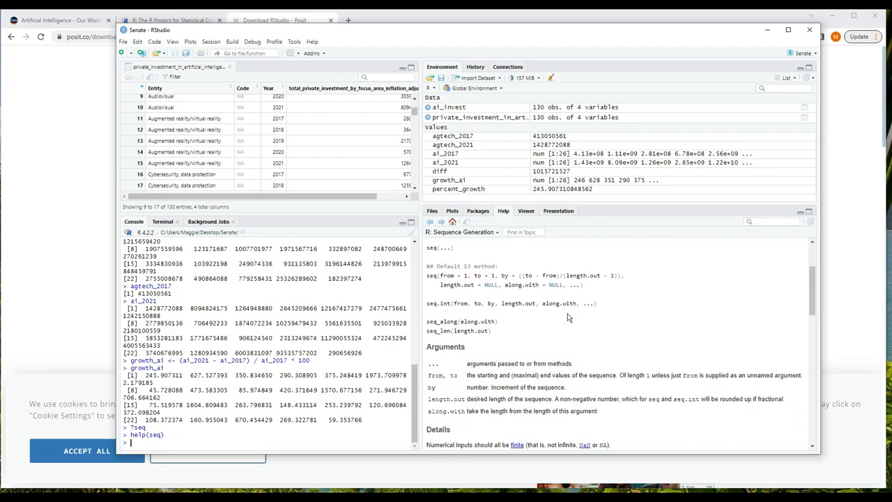
scroll(down, 3)
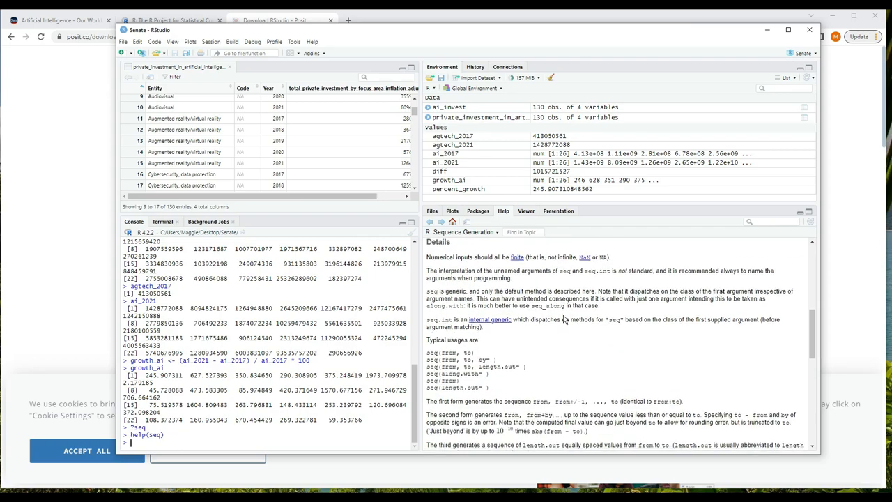
scroll(down, 3)
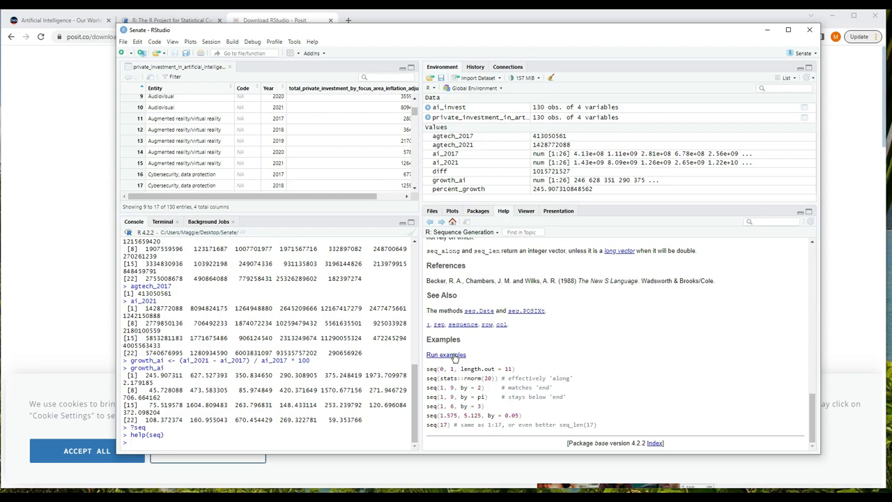
click(447, 355)
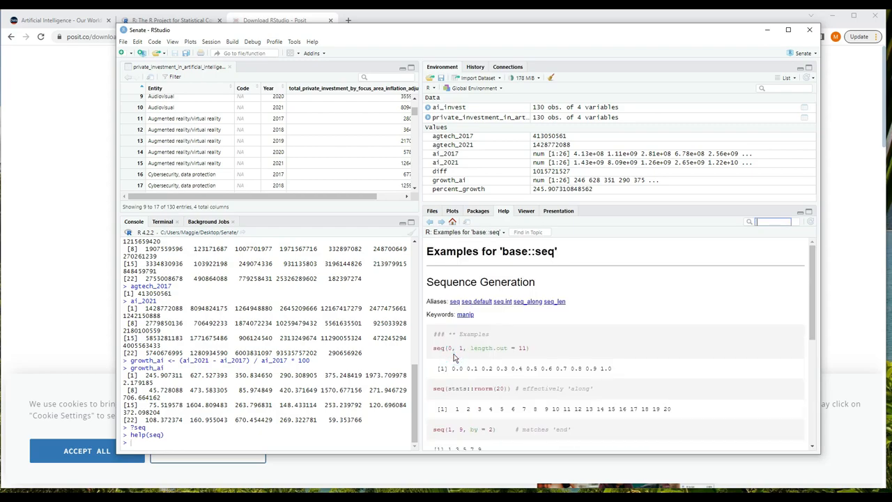
mouse_move(625, 326)
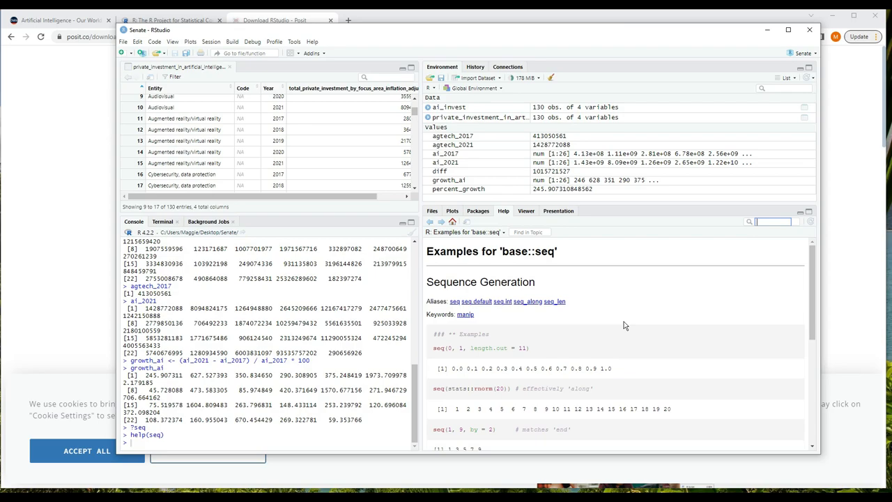
scroll(down, 3)
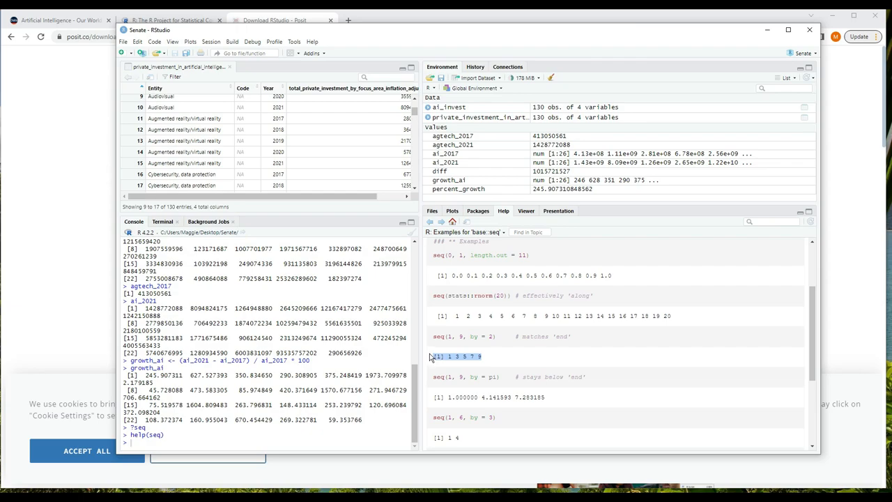
mouse_move(466, 336)
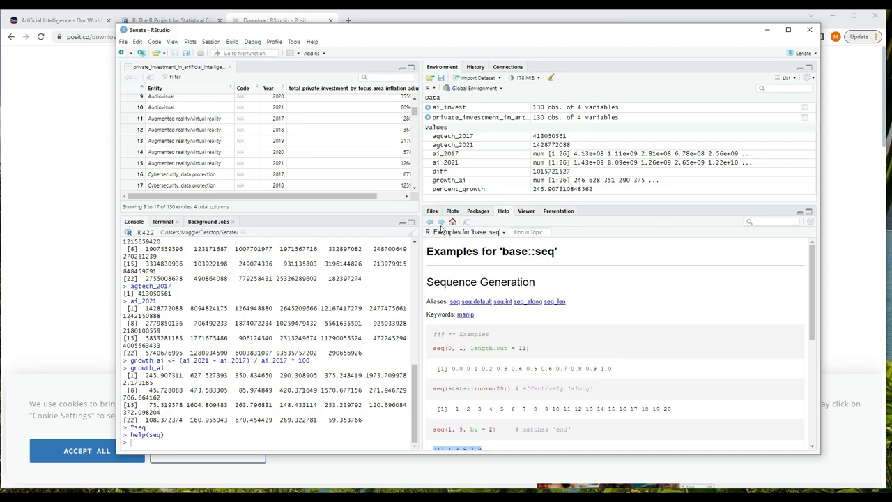
mouse_move(452, 223)
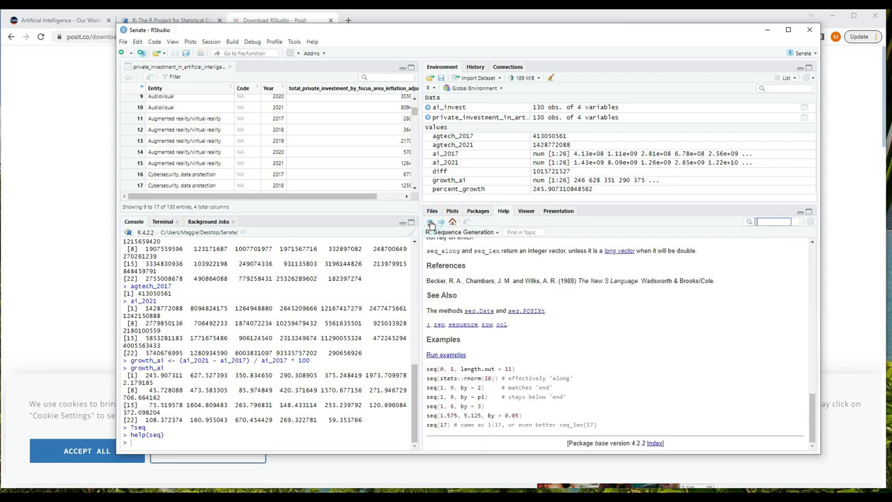
Step: Run the base::seq worked examples in the Help pane, showing seq(1, 9, by = 2) results
scroll(up, 3)
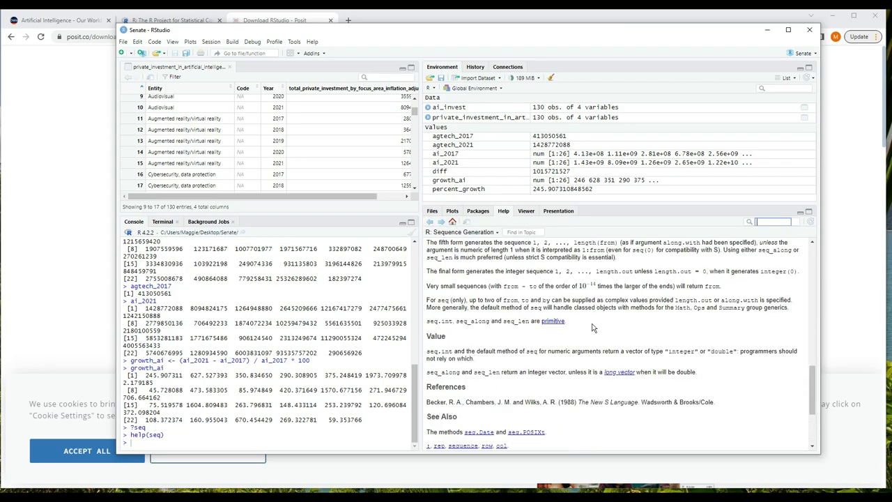
scroll(up, 3)
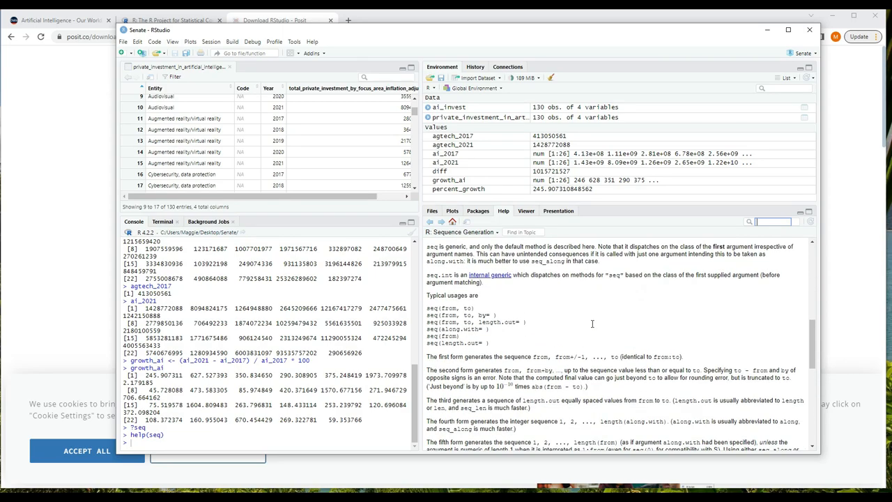
scroll(up, 3)
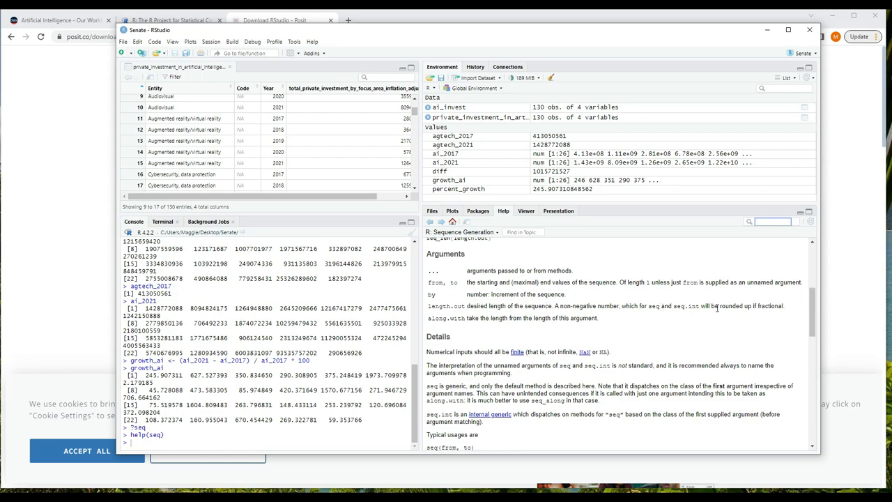
mouse_move(664, 321)
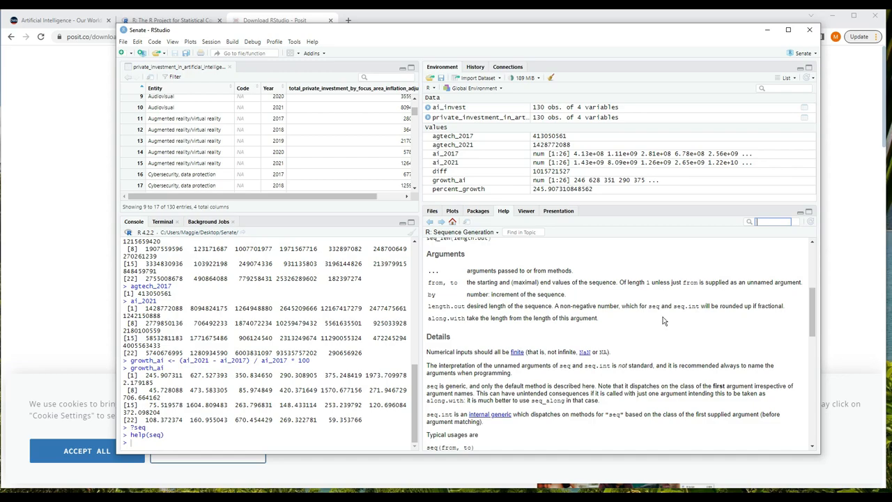
click(441, 220)
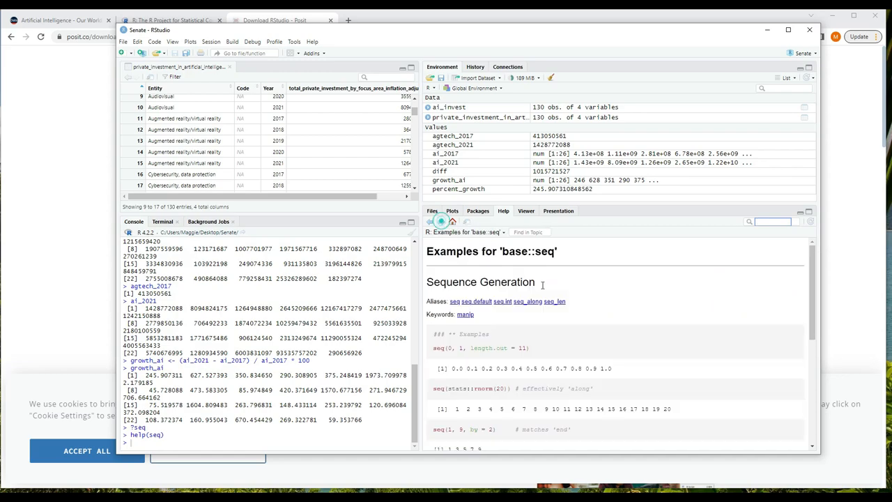
scroll(down, 3)
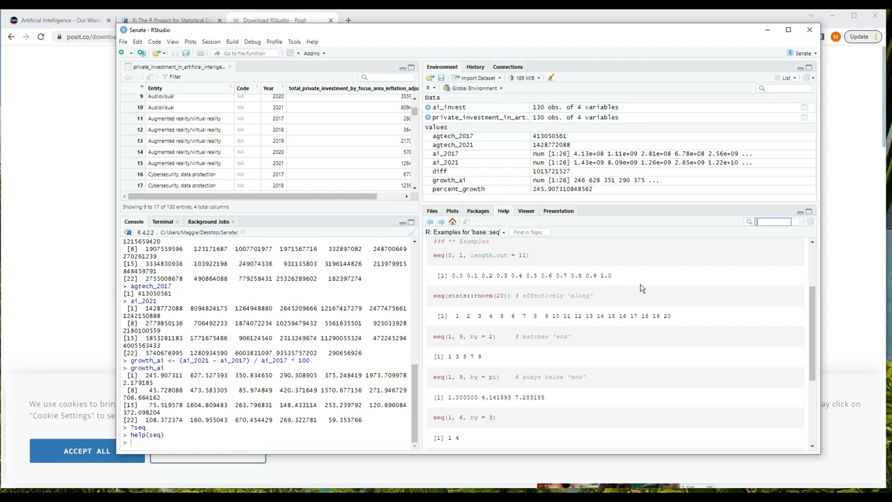
mouse_move(570, 273)
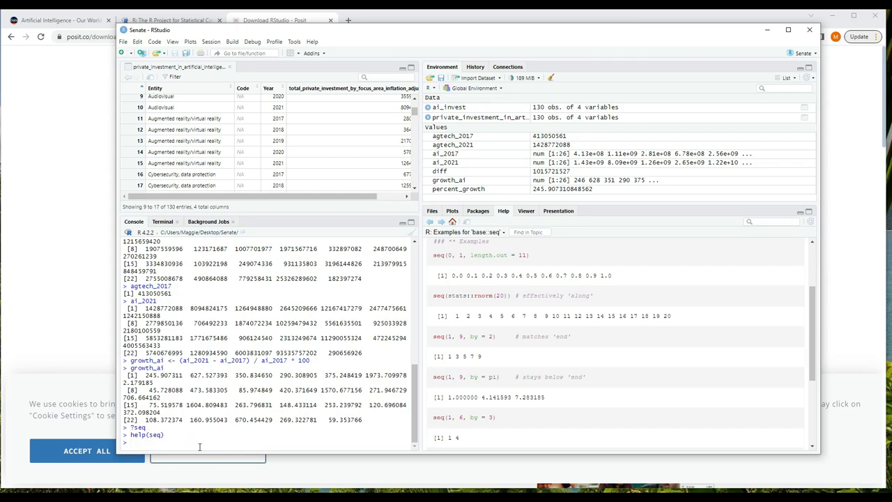
Step: Create fives <- seq(0, 100, by=5) and print it, listing 0 through 100
text(fives <- seq()
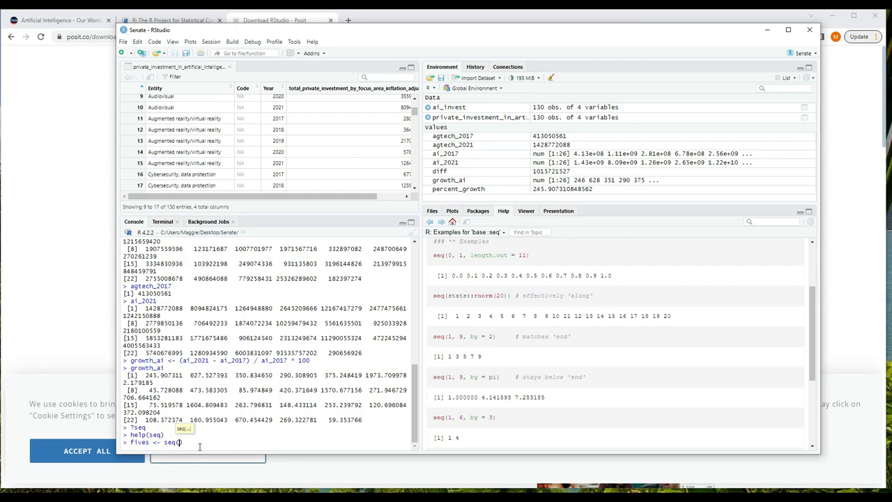
text())
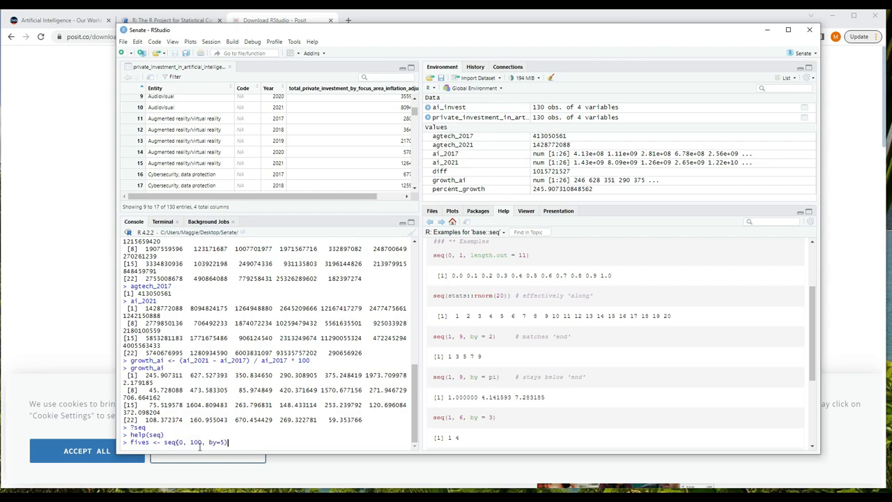
key(Return)
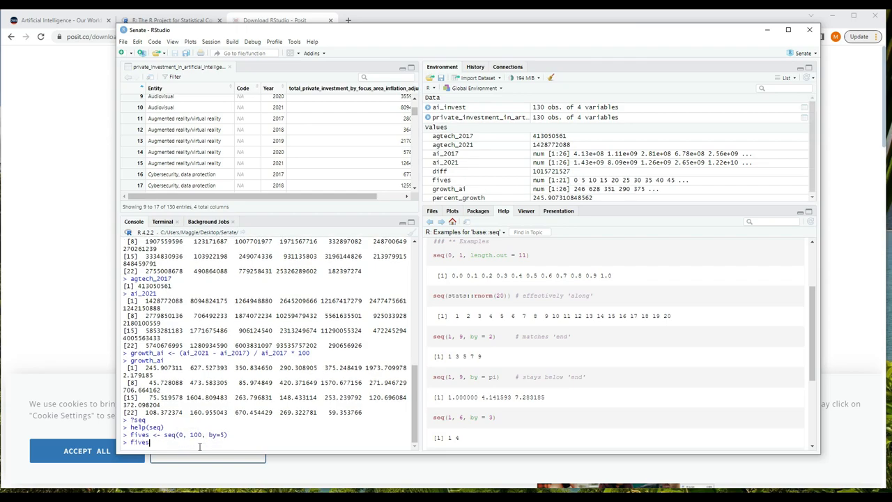
key(Return)
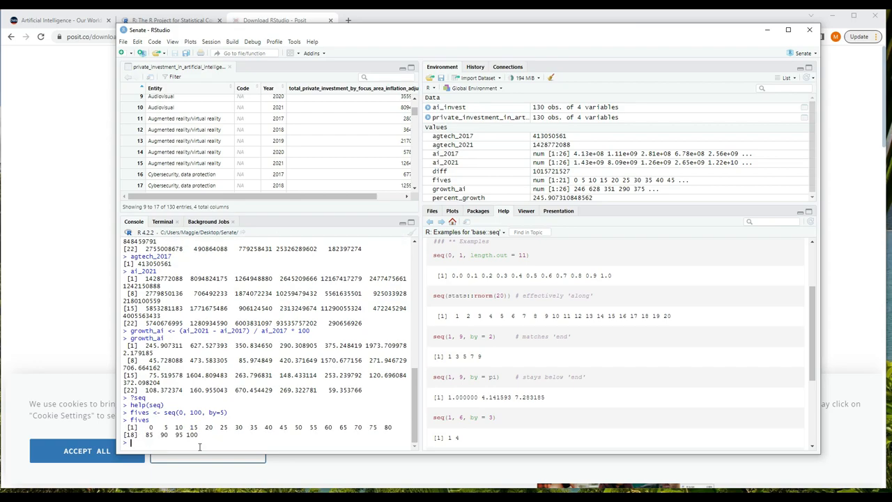
mouse_move(533, 33)
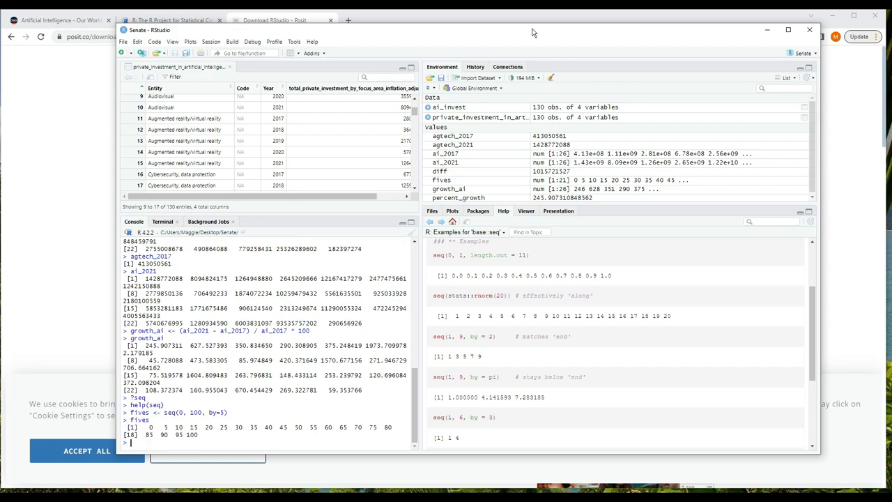
mouse_move(586, 188)
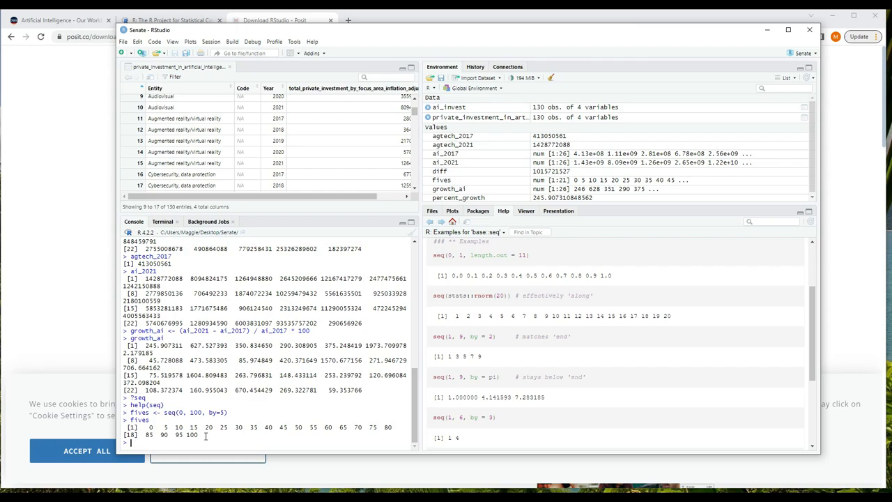
text(sum(a)
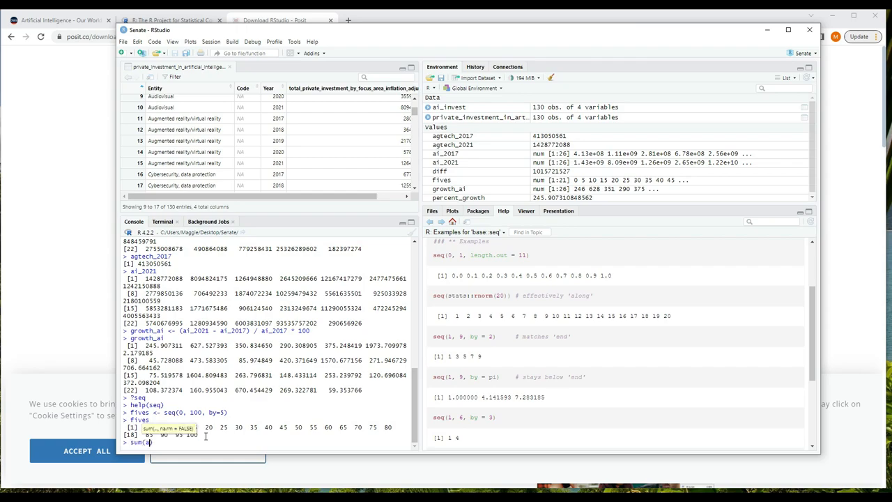
text(i_2017))
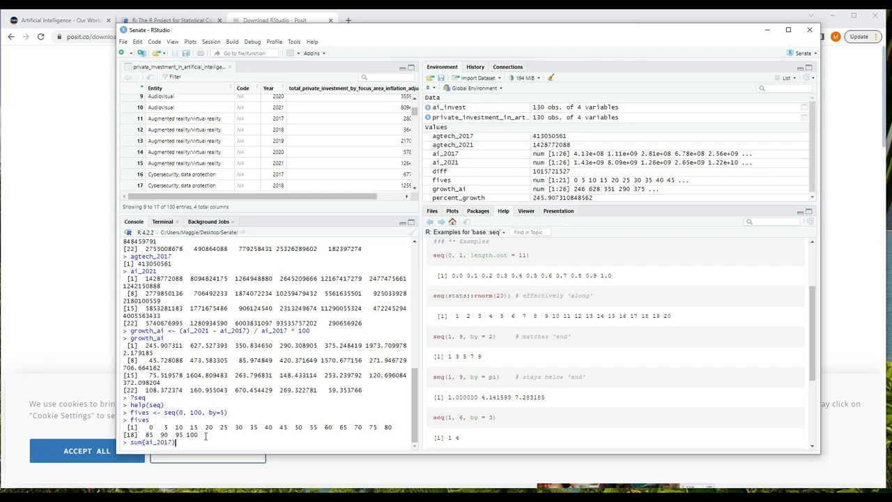
key(Return)
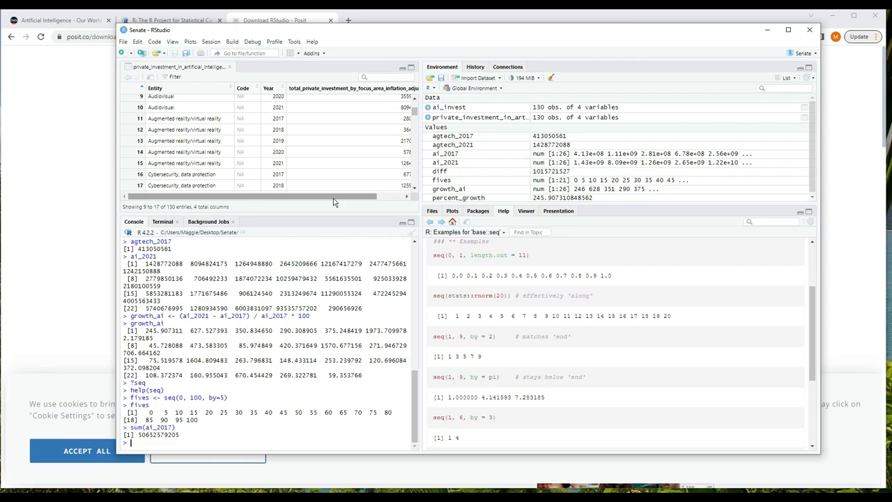
text(sum(ai_2017)
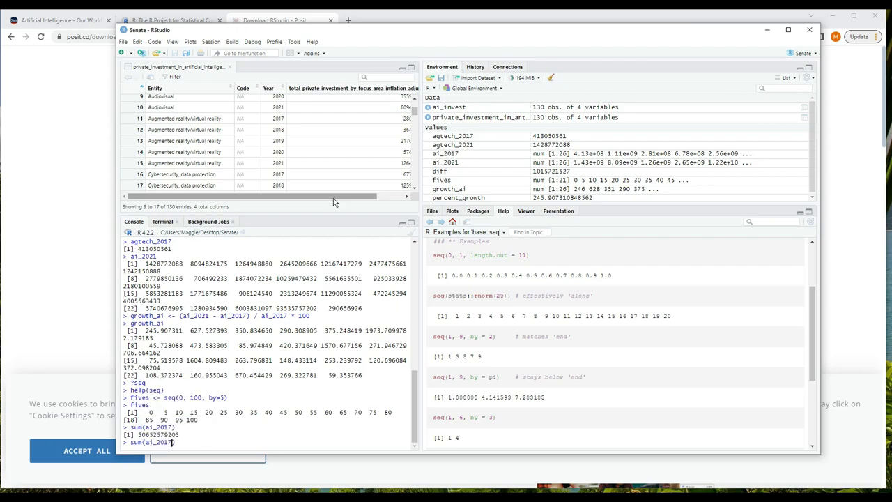
text(/ length()
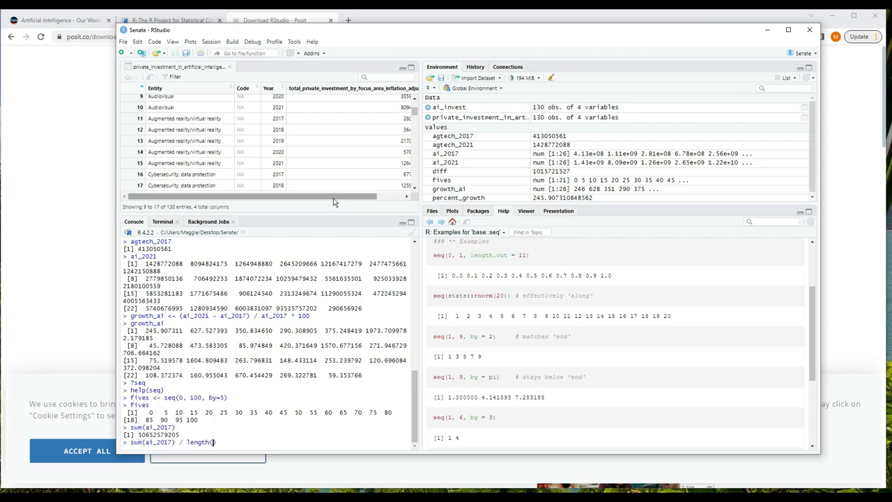
text(ai_201)
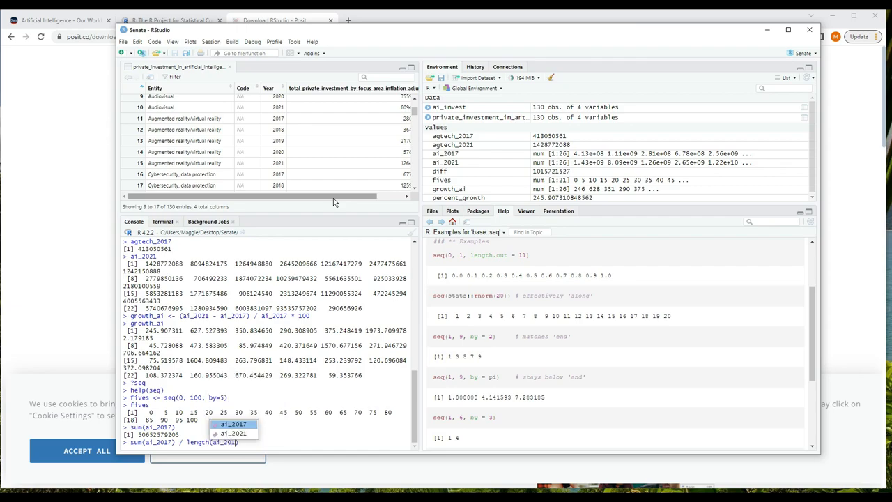
key(Return)
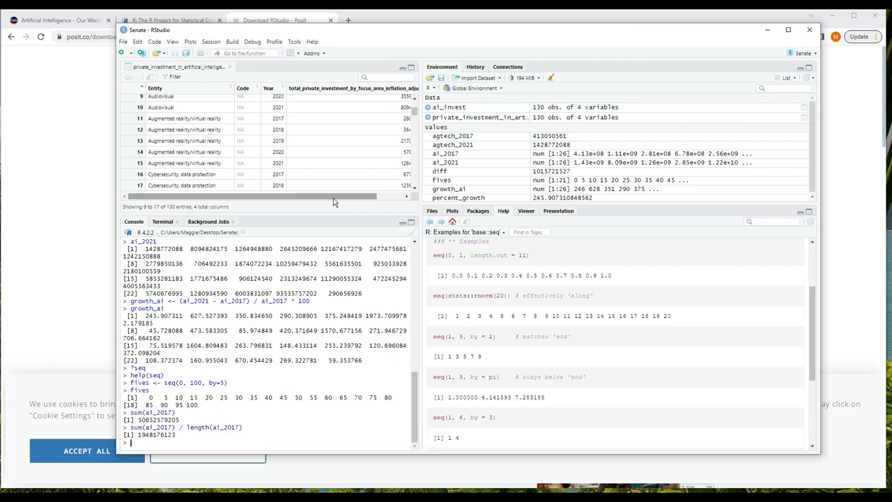
key(Return)
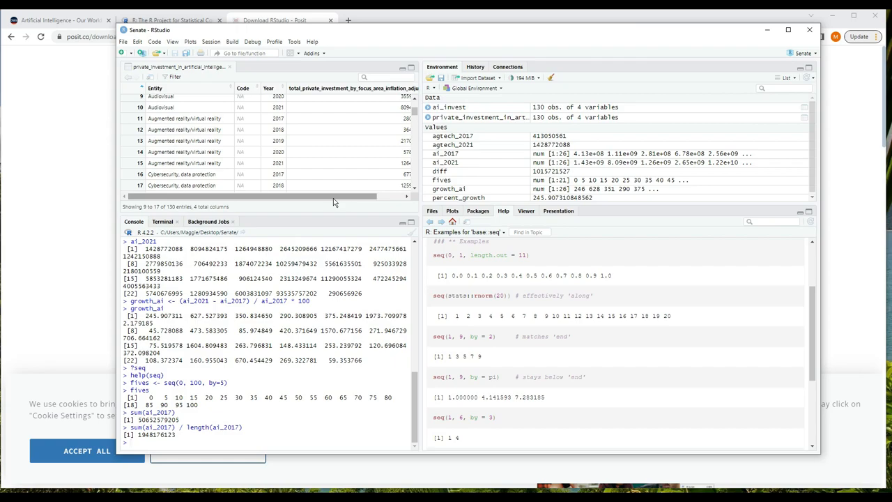
mouse_move(226, 180)
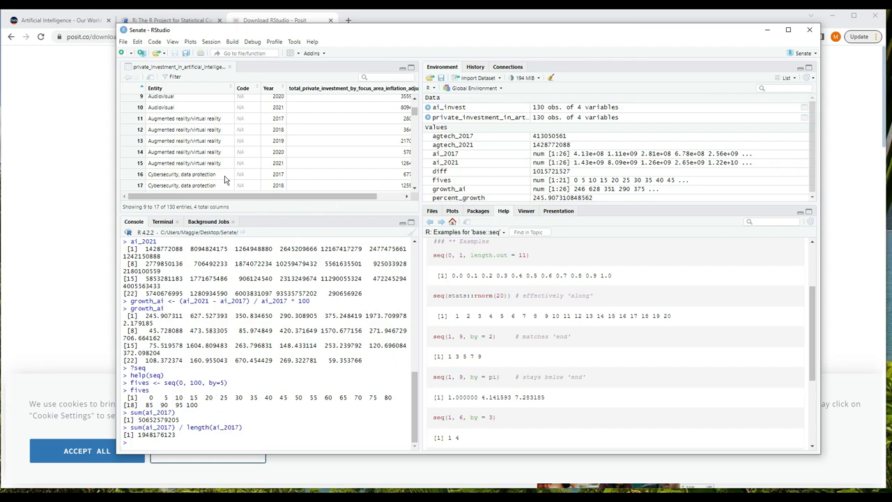
Step: Start a new R script and save it as calculate_percent_increase.R
click(123, 42)
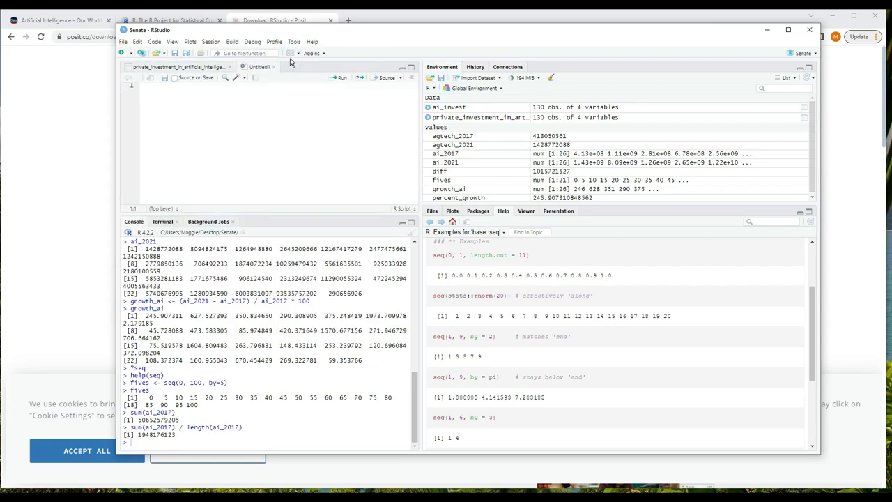
click(221, 144)
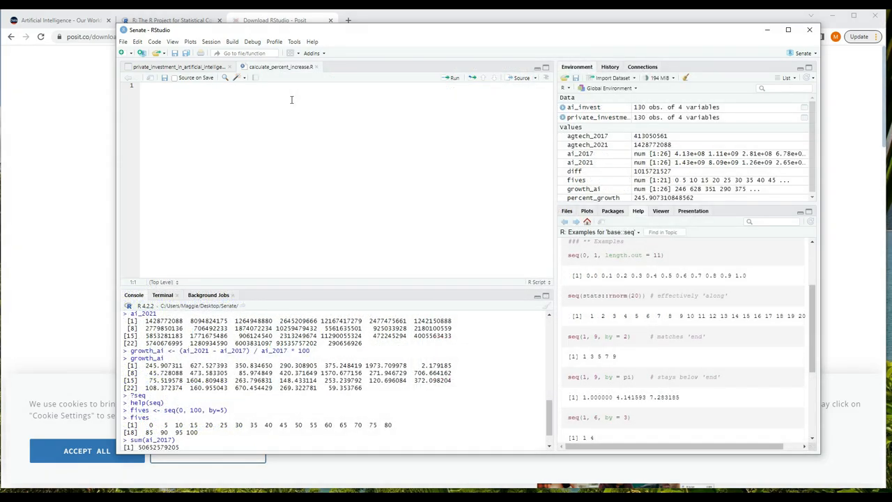
click(146, 85)
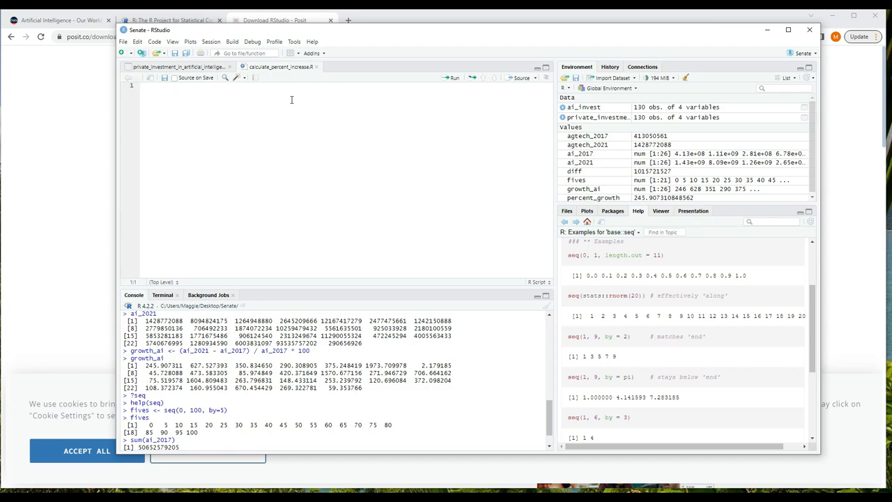
click(143, 85)
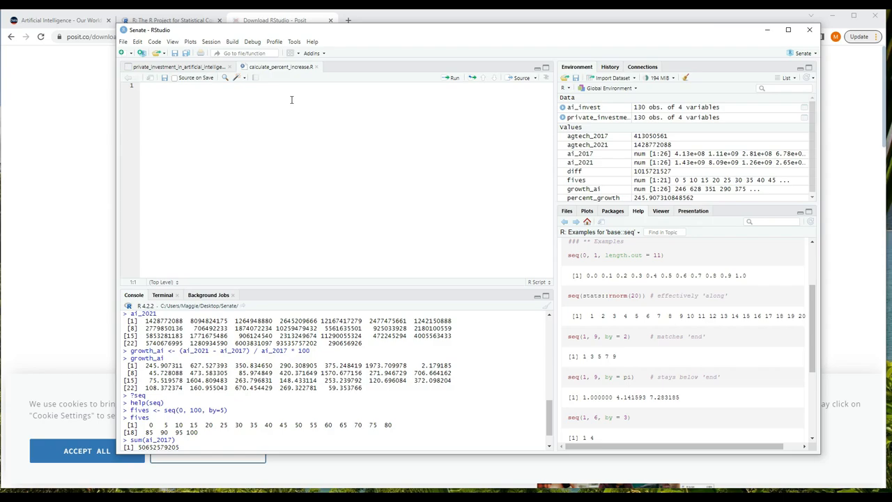
click(143, 85)
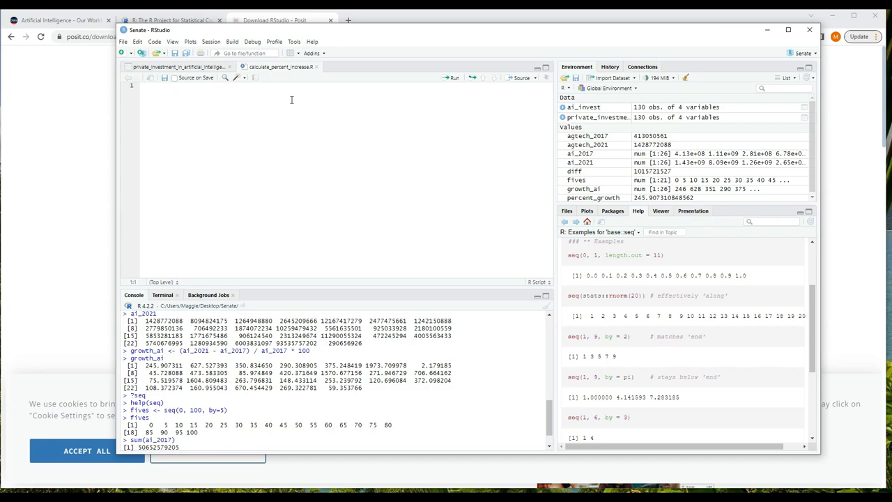
click(142, 85)
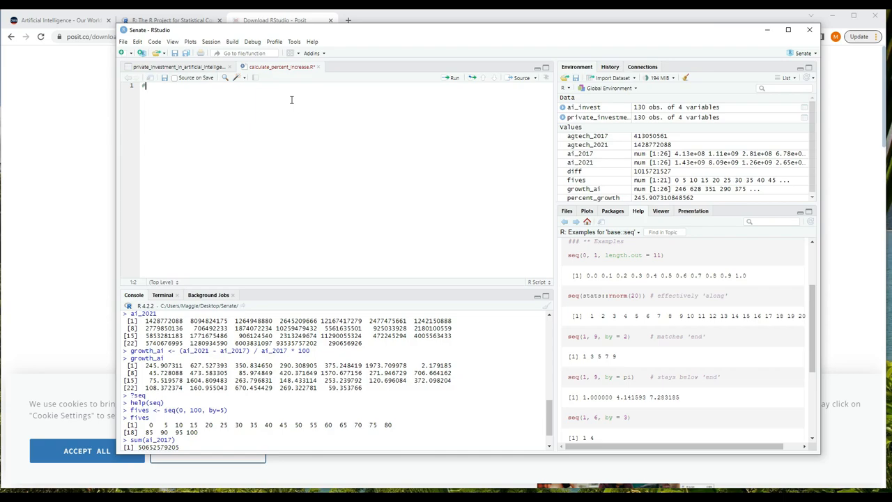
Step: Write header comments: load AI expenditures 2017–2021 by category from ourworldindata, extract and compute percent increase
text(#)
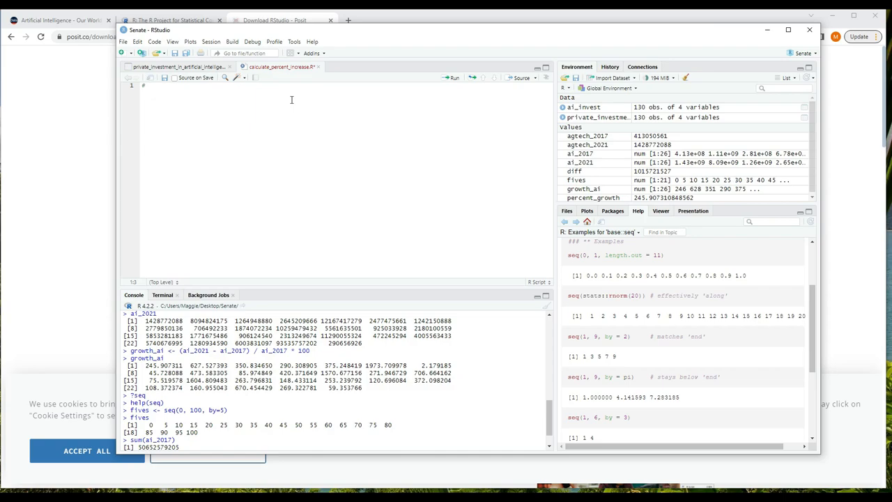
click(150, 87)
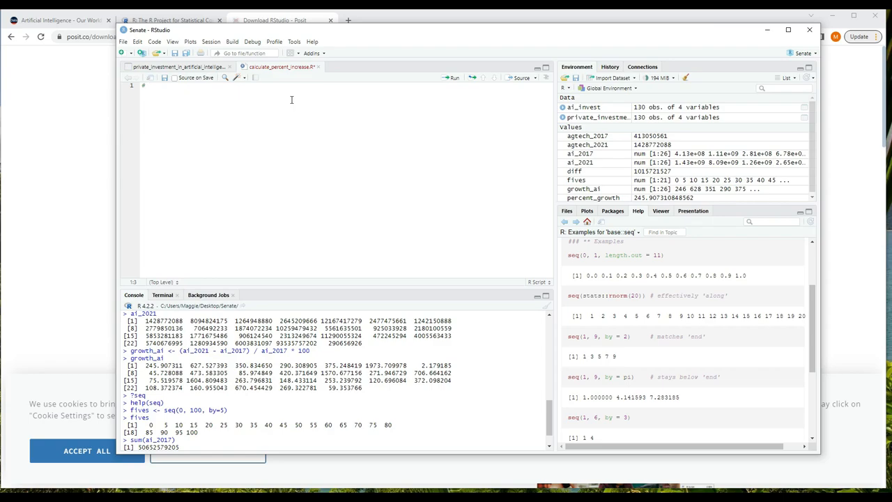
click(146, 87)
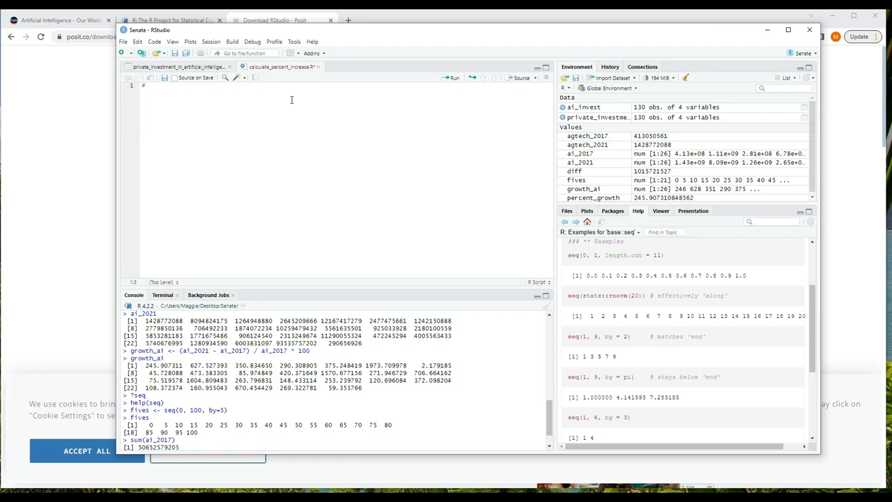
click(151, 86)
text( ------------------------------------------------------------------------)
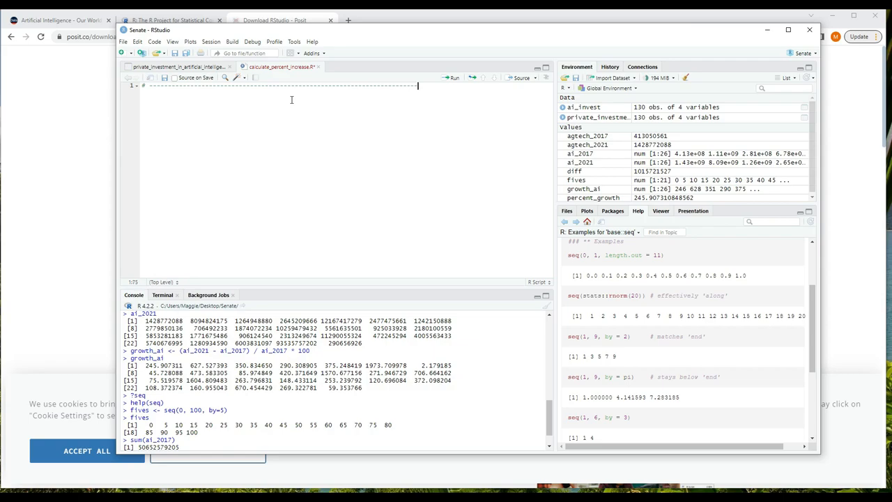
key(Return)
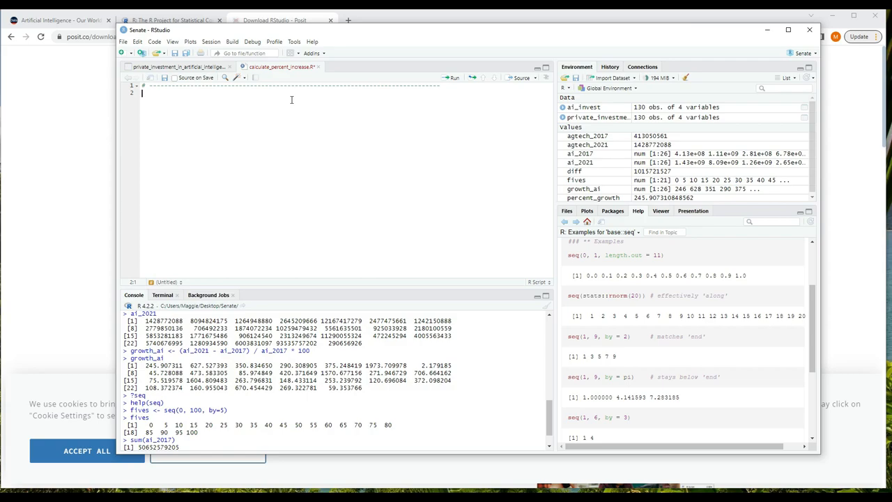
text(#)
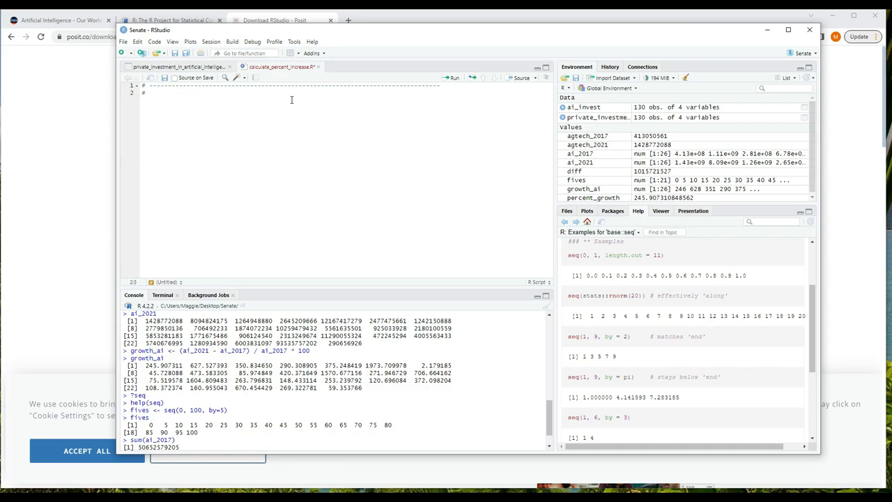
click(148, 92)
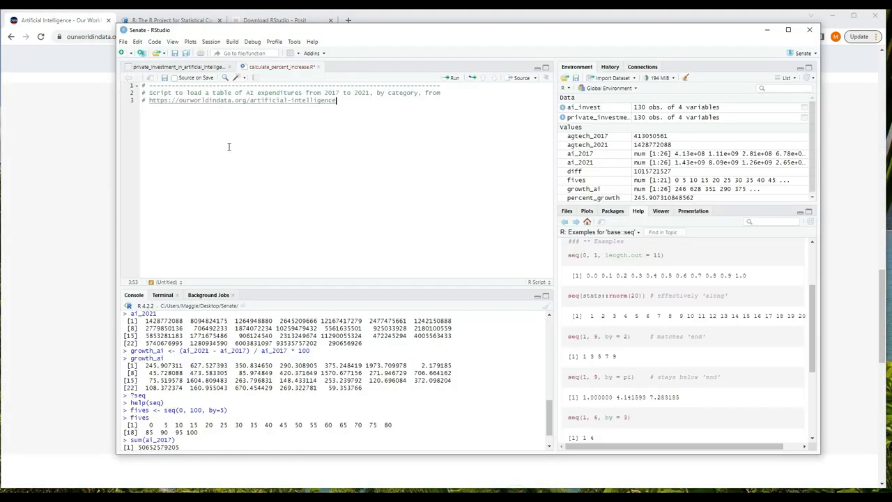
key(Return)
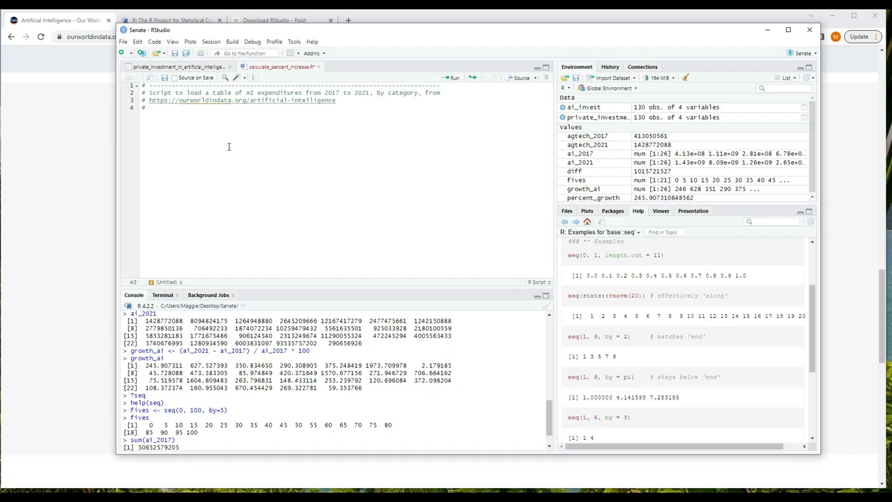
click(148, 108)
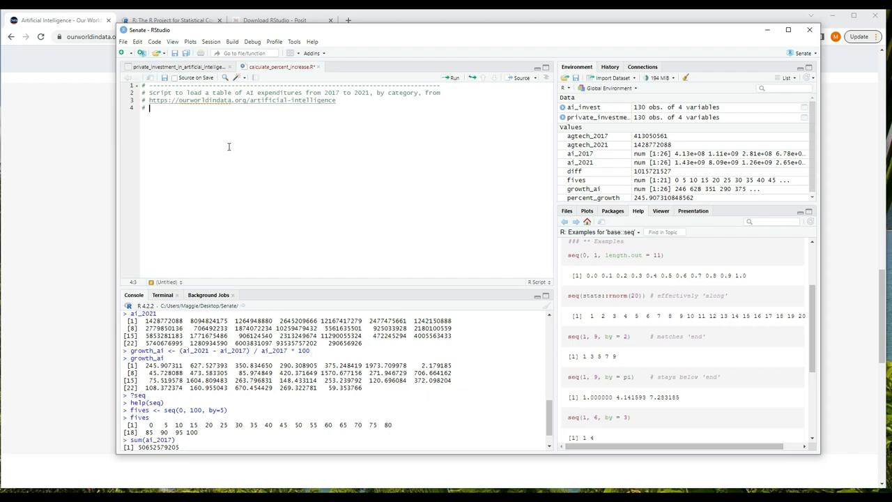
text(# Extract expenditures from 2017 and 2021 and compute the percent increase.)
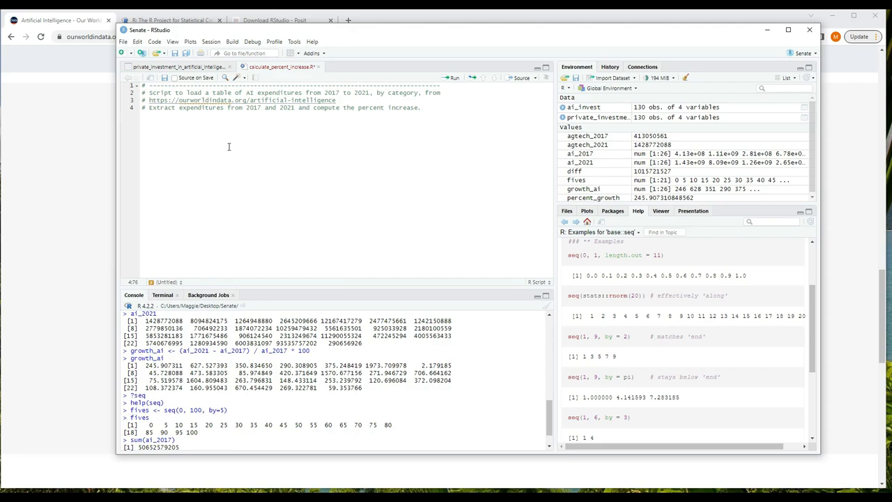
mouse_move(73, 162)
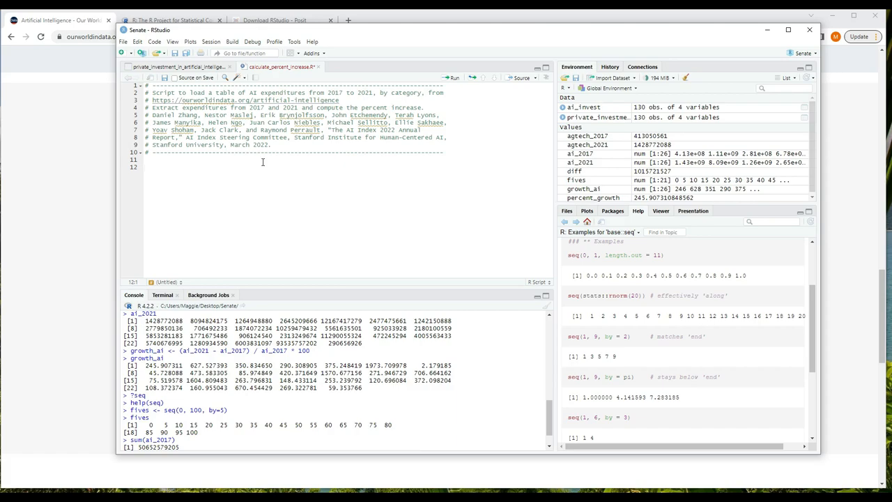
Step: Add '# Read the table from CSV.' with library(readr), read_csv into ai_invest, and the ai_2017/ai_2021 lines
click(147, 168)
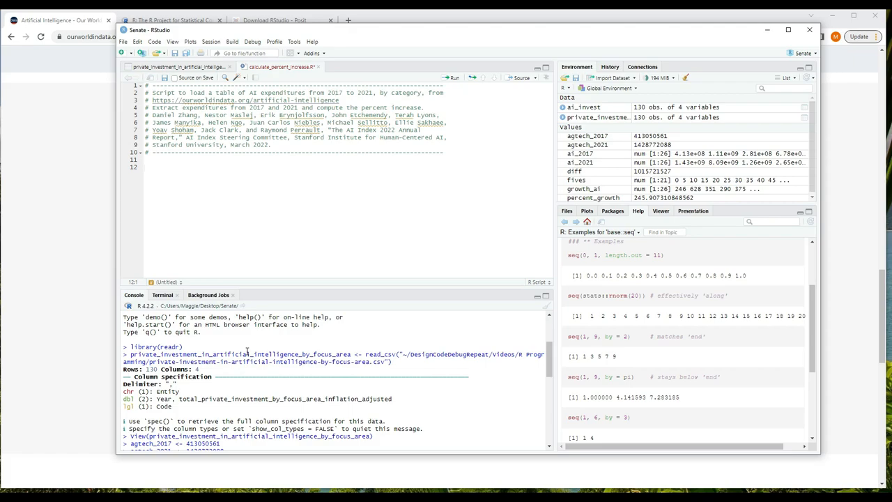
click(145, 167)
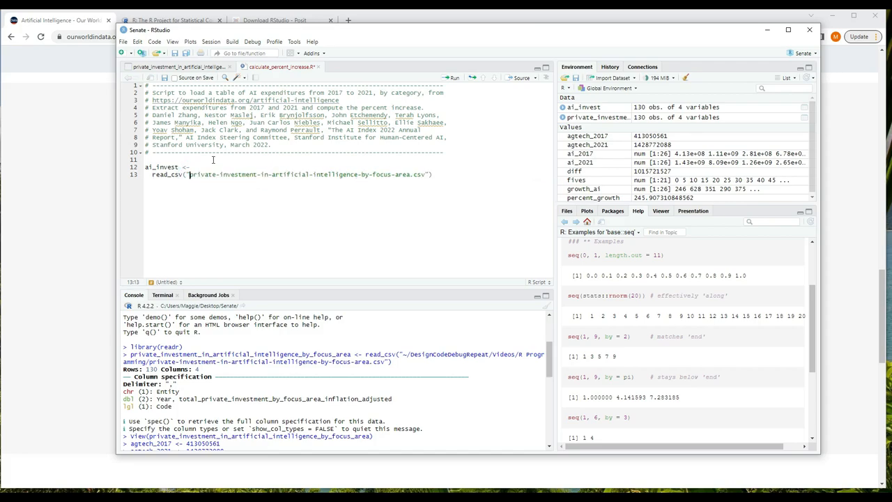
click(146, 159)
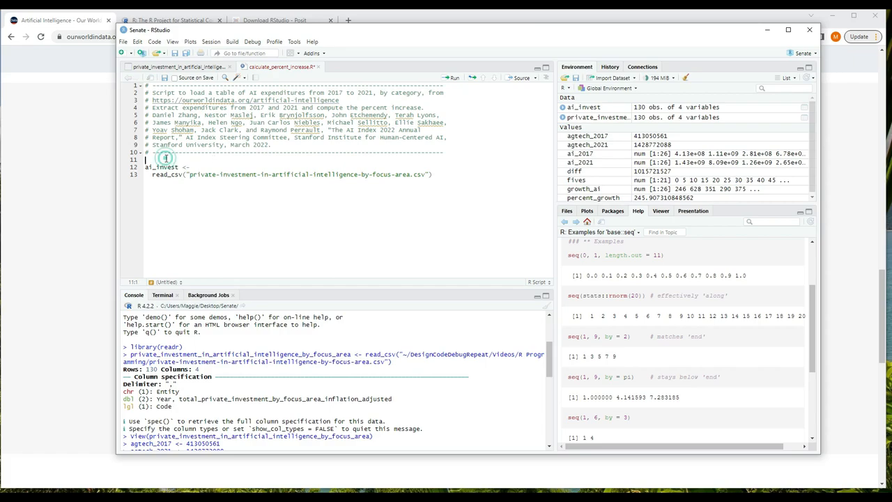
text(# Read the ta)
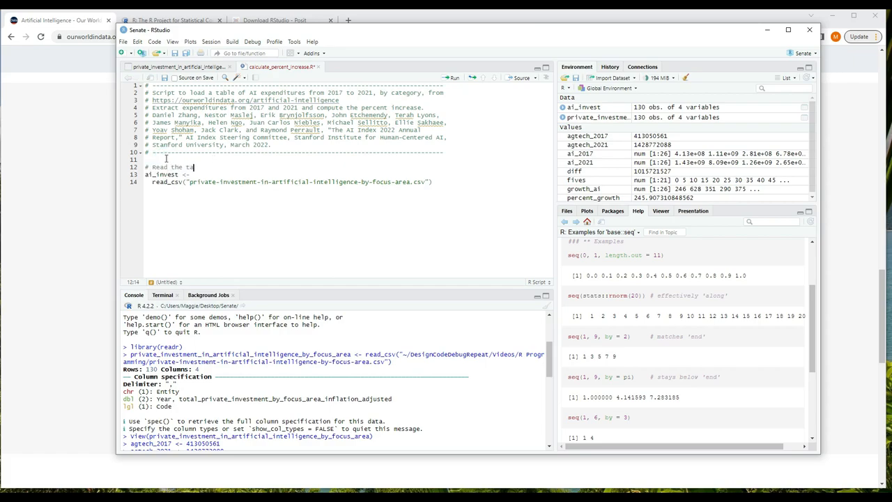
text(ble from CSV.)
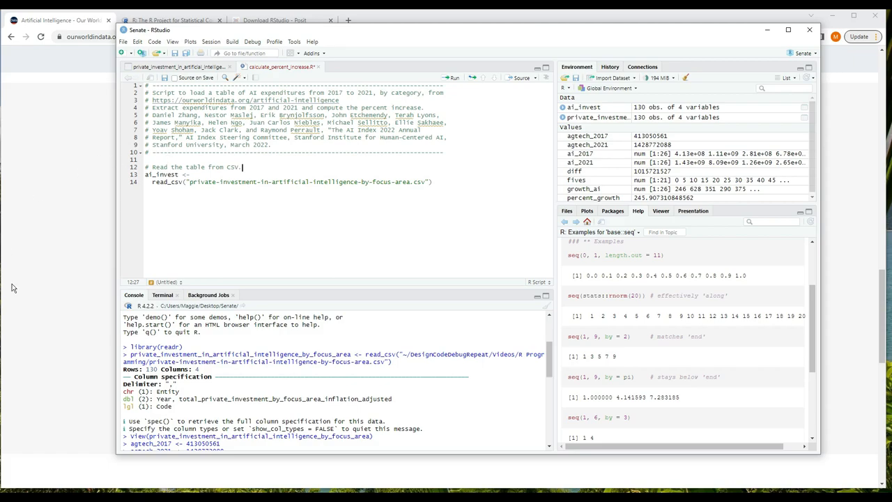
double_click(154, 346)
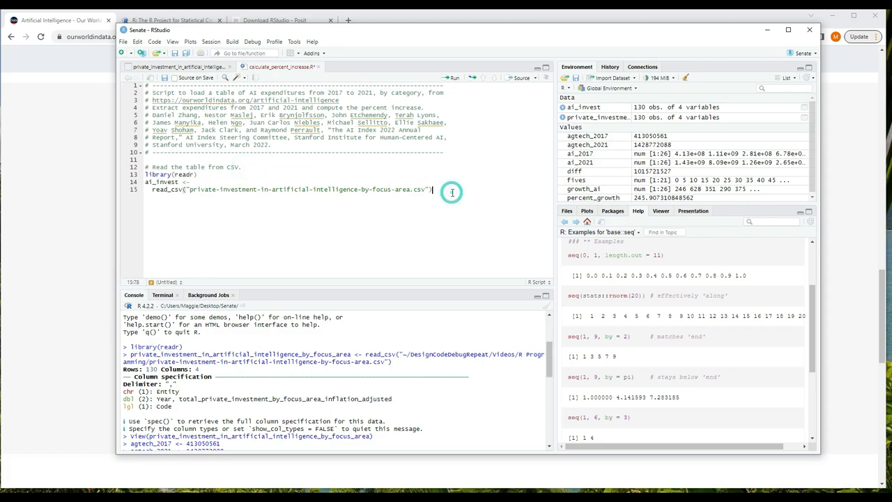
key(Return)
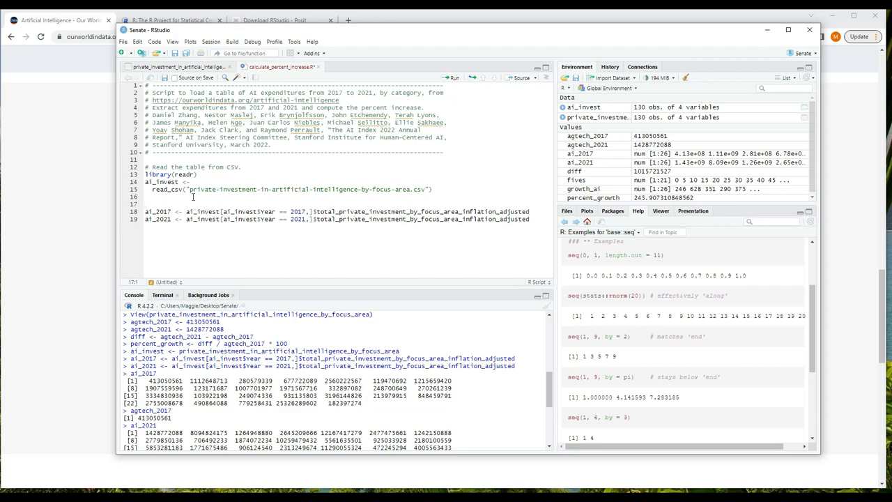
Step: Comment the extraction and calculation blocks, add growth_ai <- (ai_2021 - ai_2017) / ai_2017 * 100 and print(growth_ai)
click(145, 203)
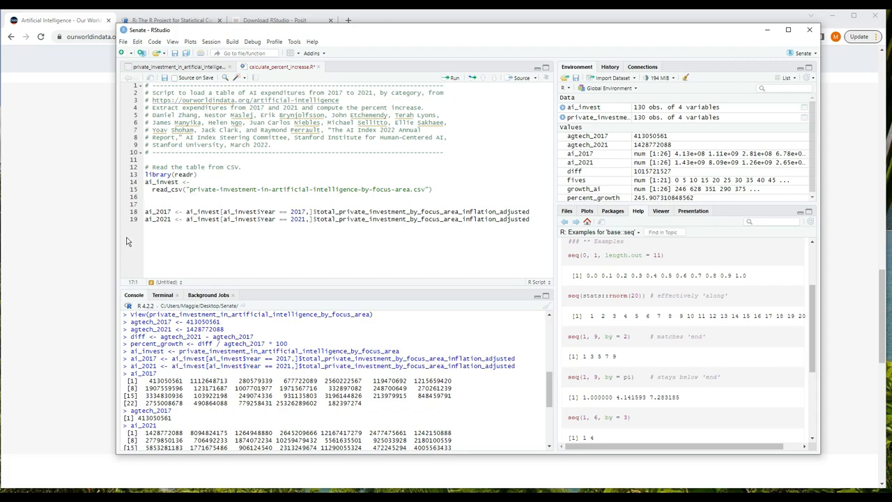
mouse_move(113, 300)
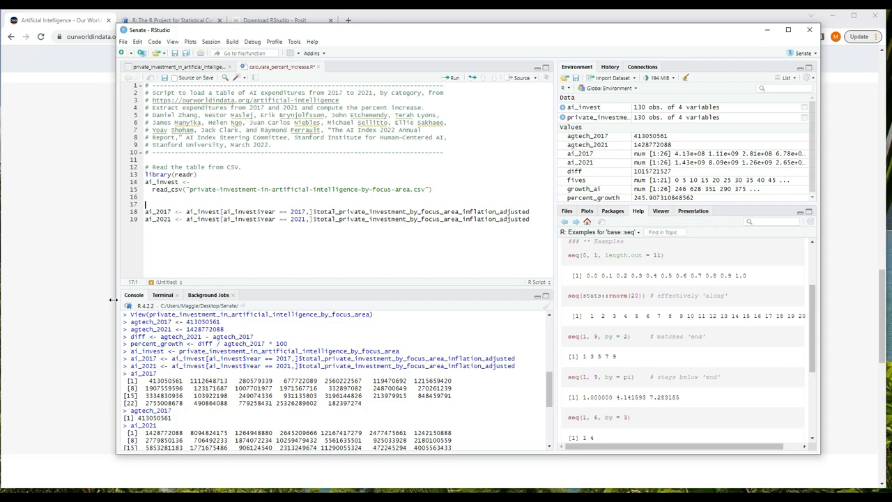
text(# Extract expenditures for 2017 and 2021.)
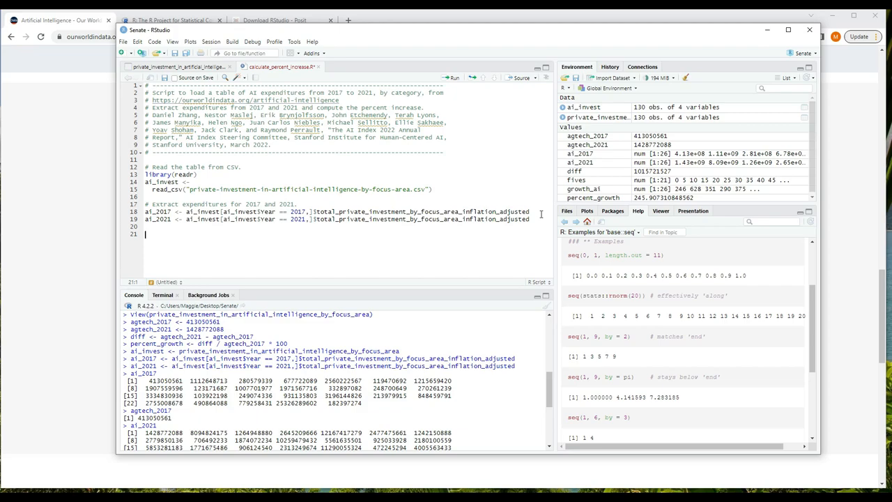
mouse_move(374, 226)
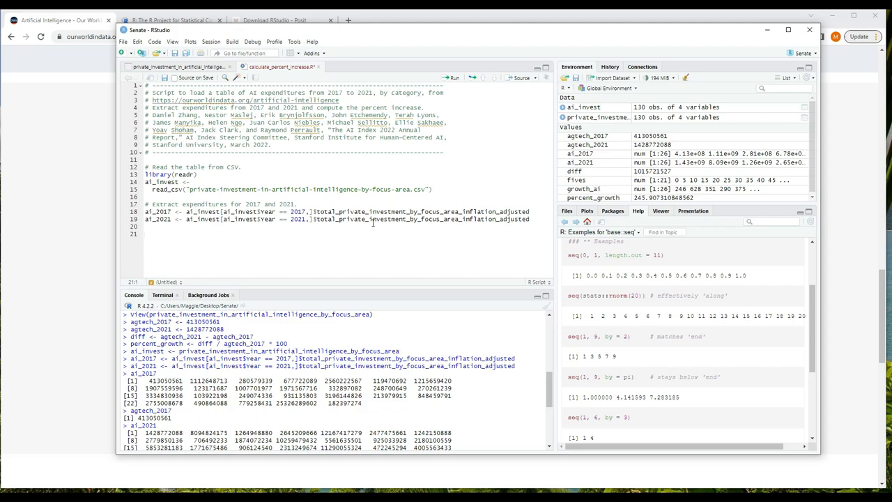
text(# Calculate percent change.)
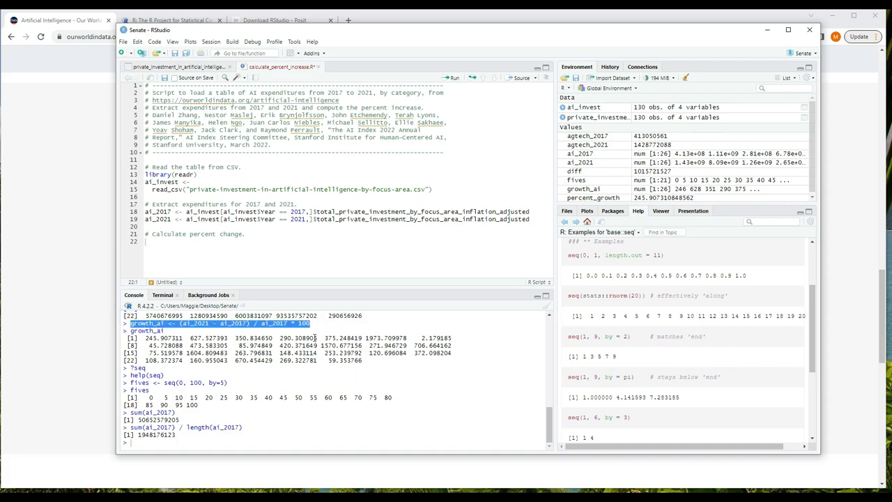
mouse_move(179, 257)
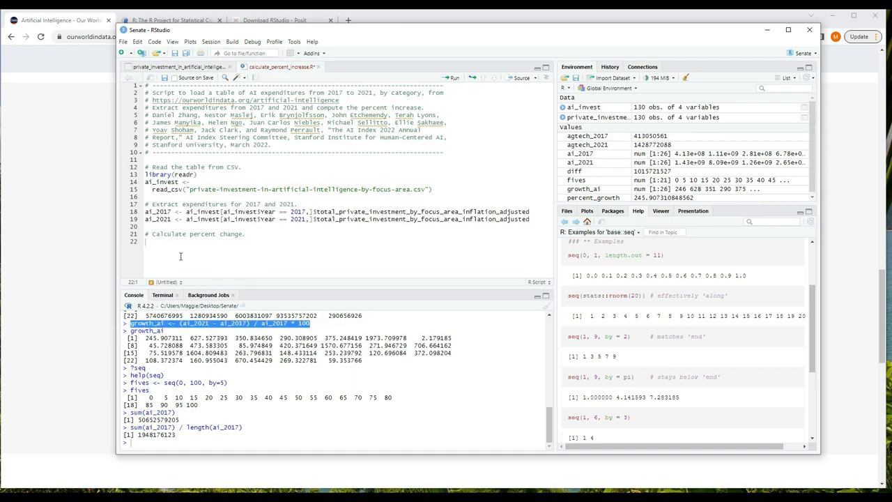
text(growth_ai <- (ai_2021 - ai_2017) / ai_2017 * 100)
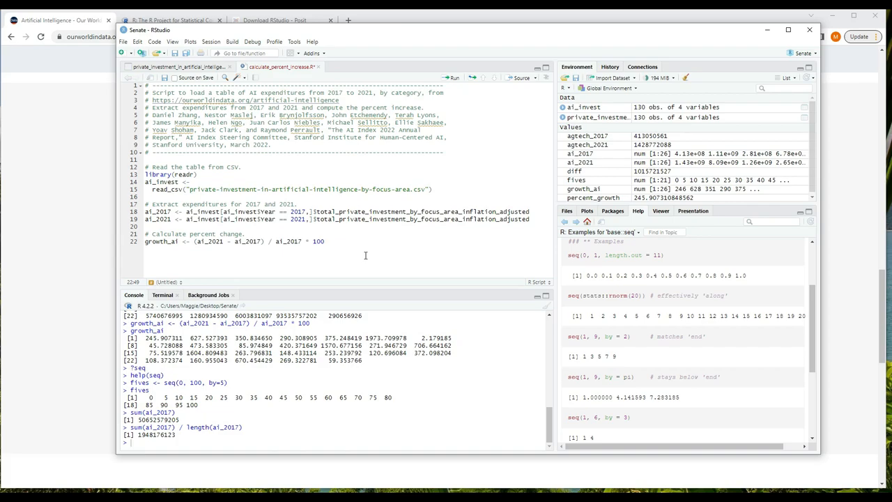
text(print(growth_ai)
text(# Display percent change between 2017 and 2021.)
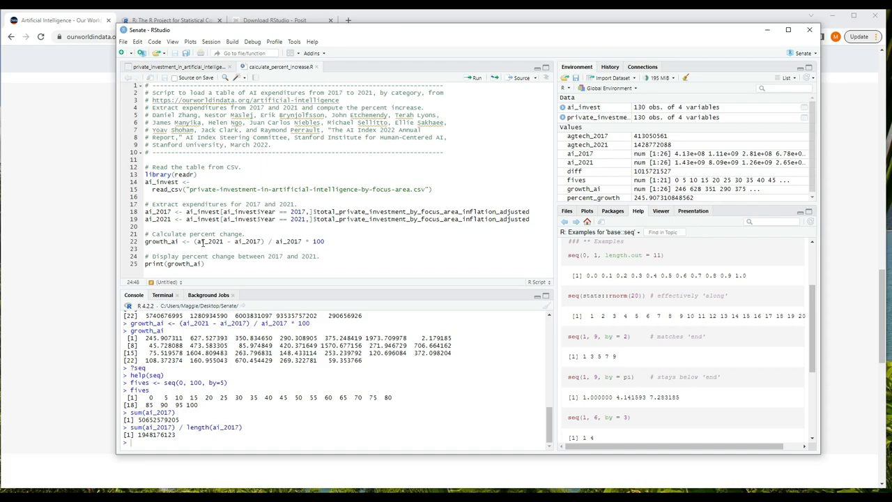
Step: Reach Global Options from the Tools menu, leaving the finished script unchanged
click(316, 257)
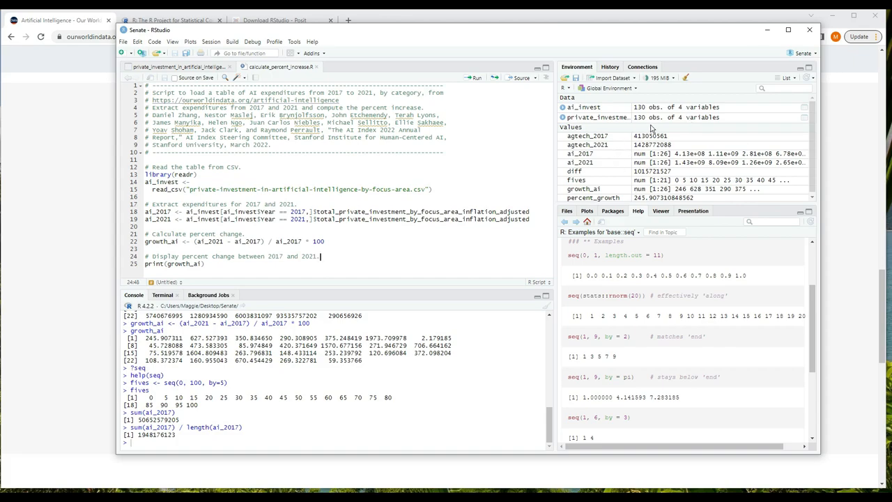
mouse_move(664, 179)
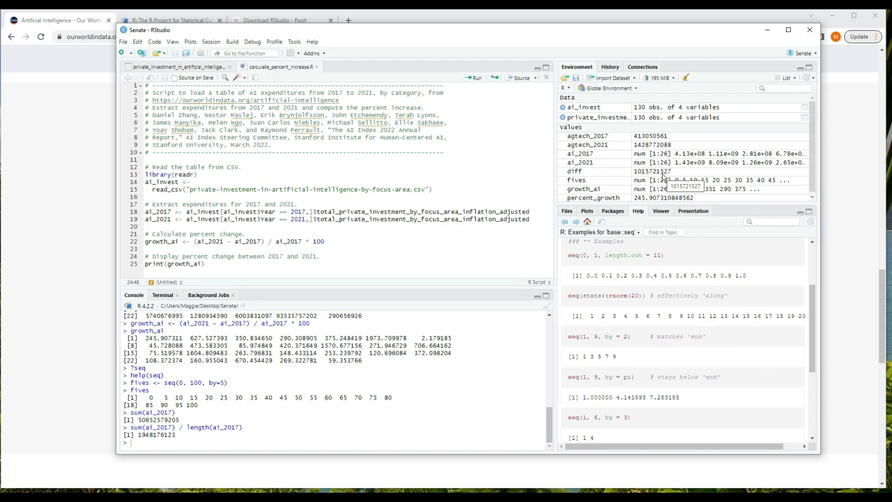
click(320, 263)
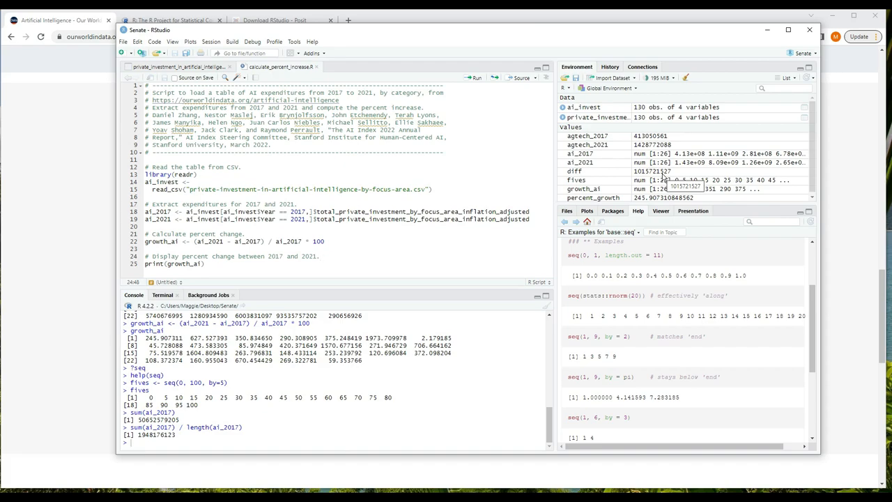
click(320, 264)
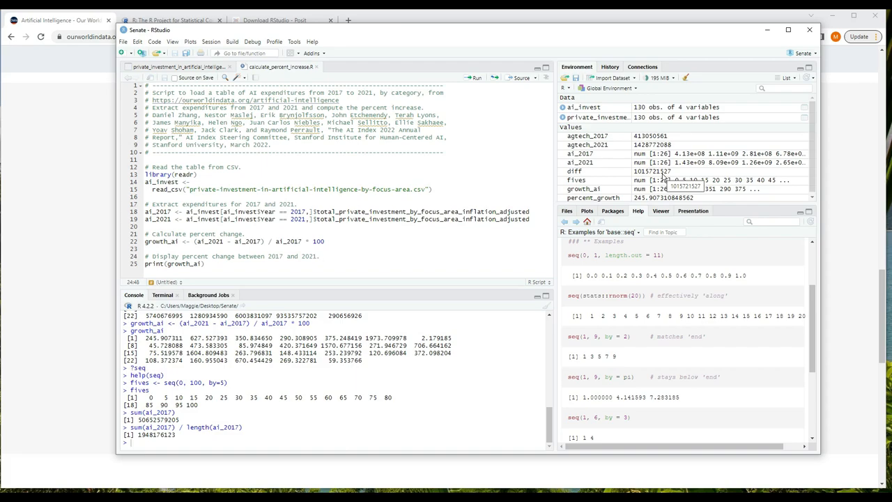
click(318, 264)
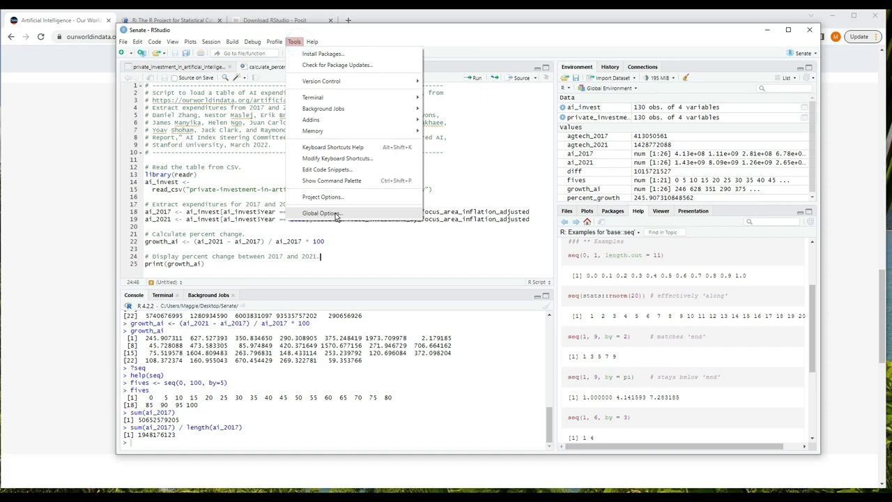
Step: Bring up Global Options to reach the General workspace settings
click(321, 212)
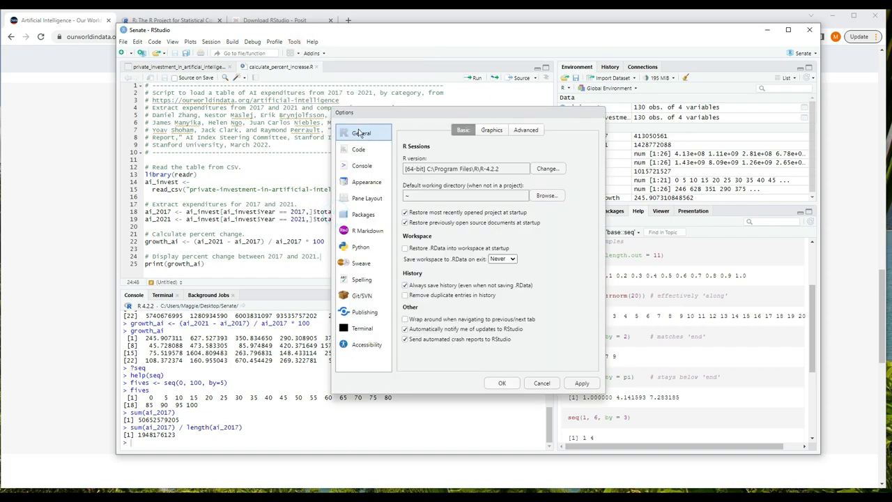
mouse_move(399, 262)
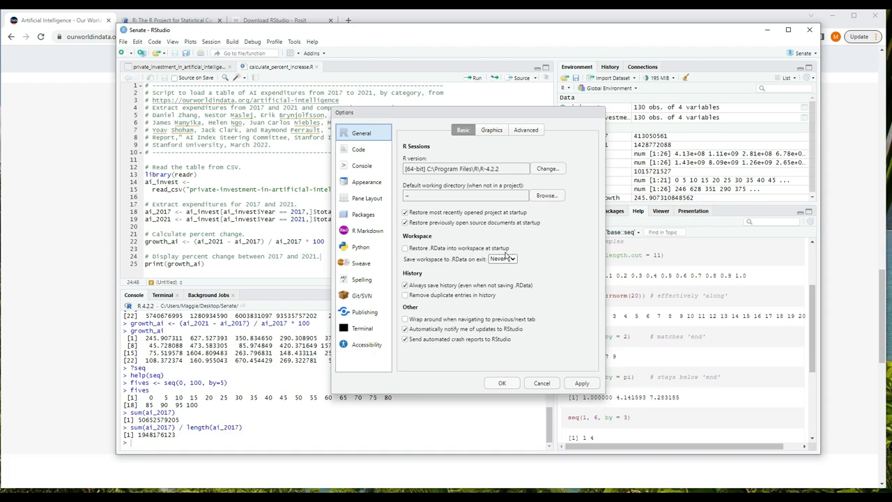
mouse_move(477, 272)
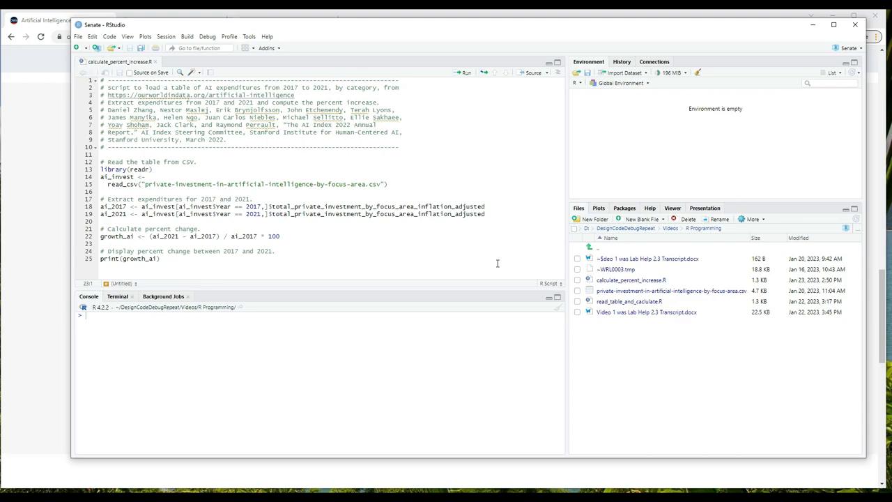
Step: Select the entire percent-change script and source it with echo in the clean session
click(101, 243)
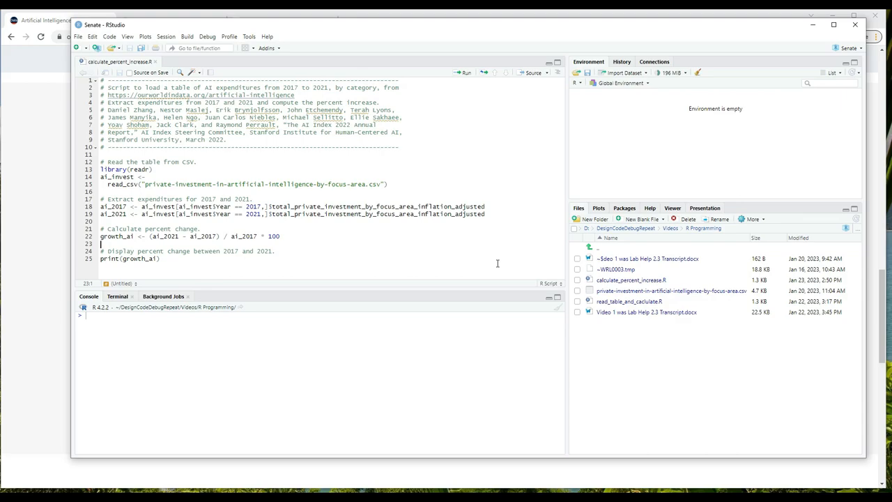
key(ctrl+a)
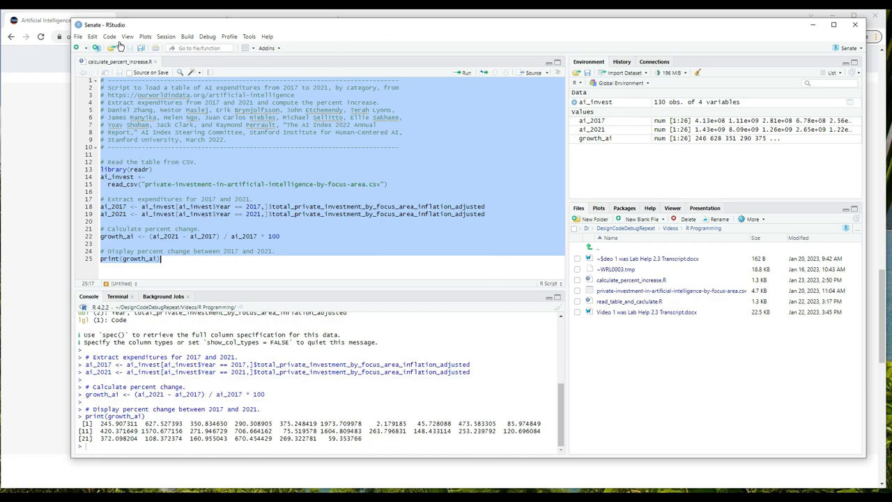
click(108, 36)
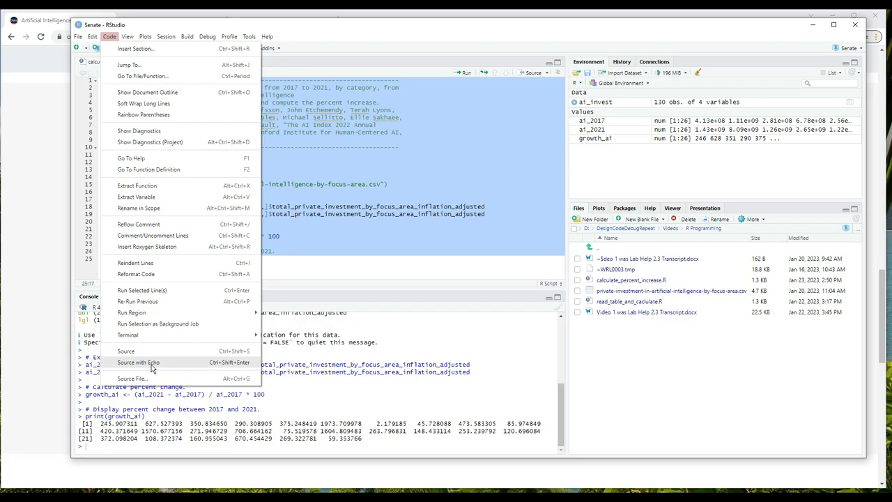
mouse_move(373, 410)
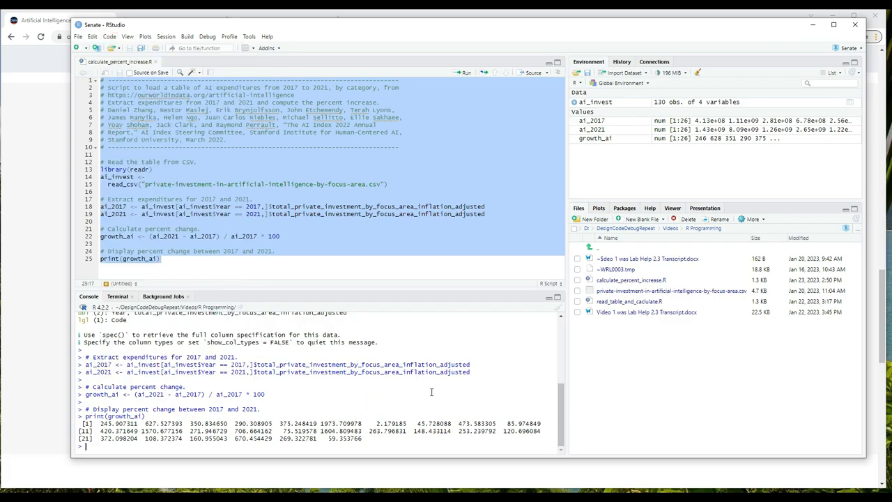
mouse_move(370, 392)
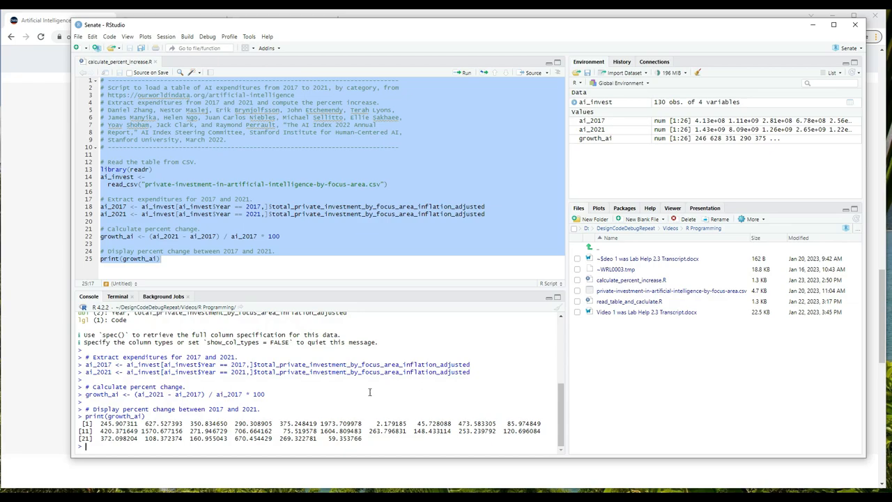